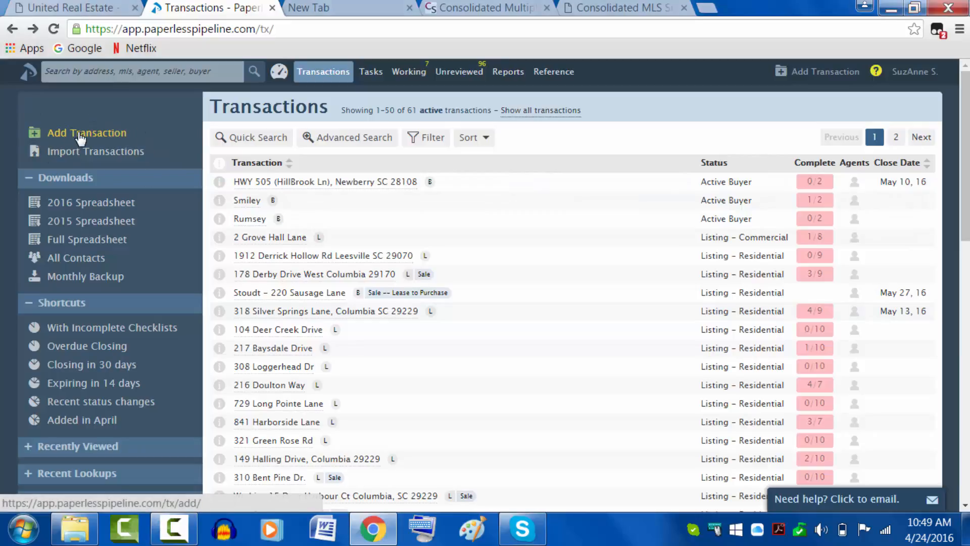
Start a new transaction named '123 Sesame Street, Columbia, 29201'
{"action": "left_click", "coordinate": [86, 133]}
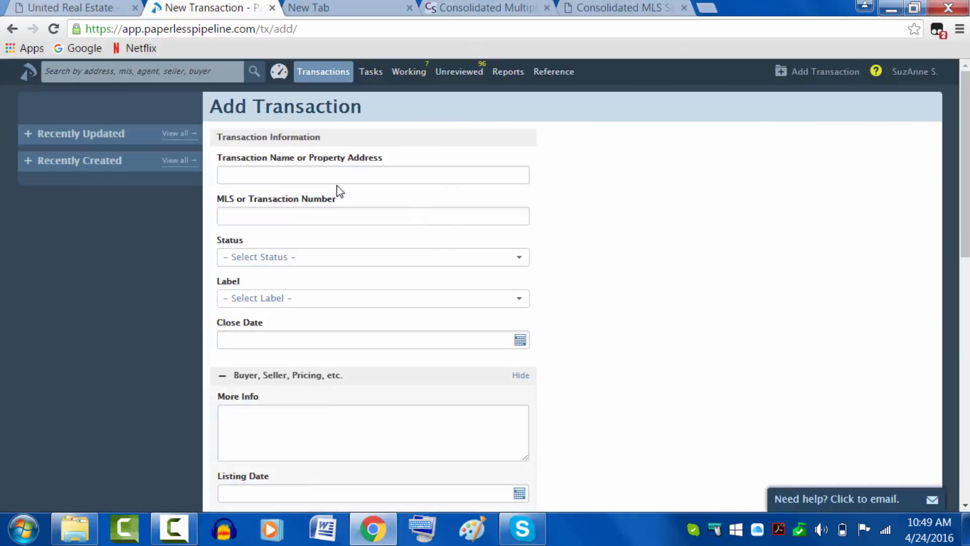
{"action": "left_click", "coordinate": [372, 174]}
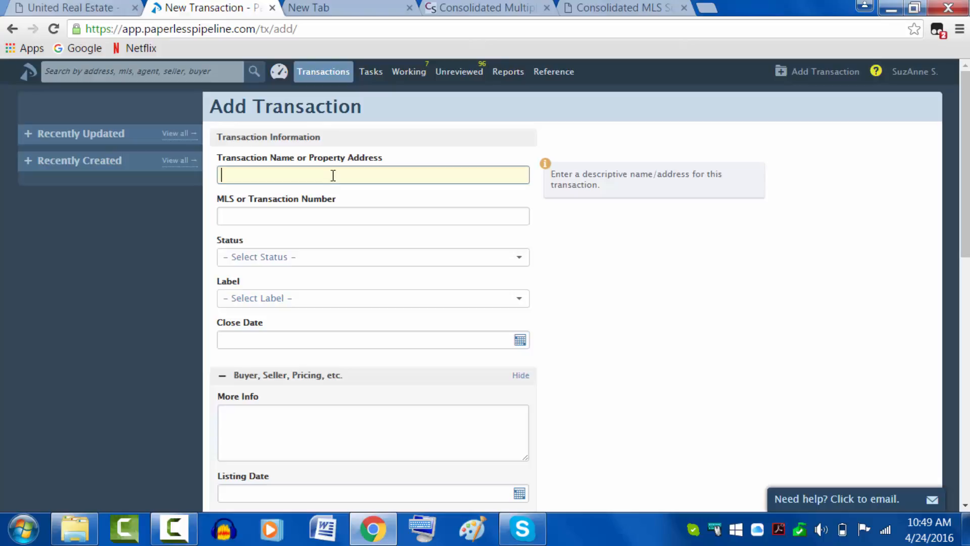
{"action": "type", "text": "123 Sesame Street, Colubma"}
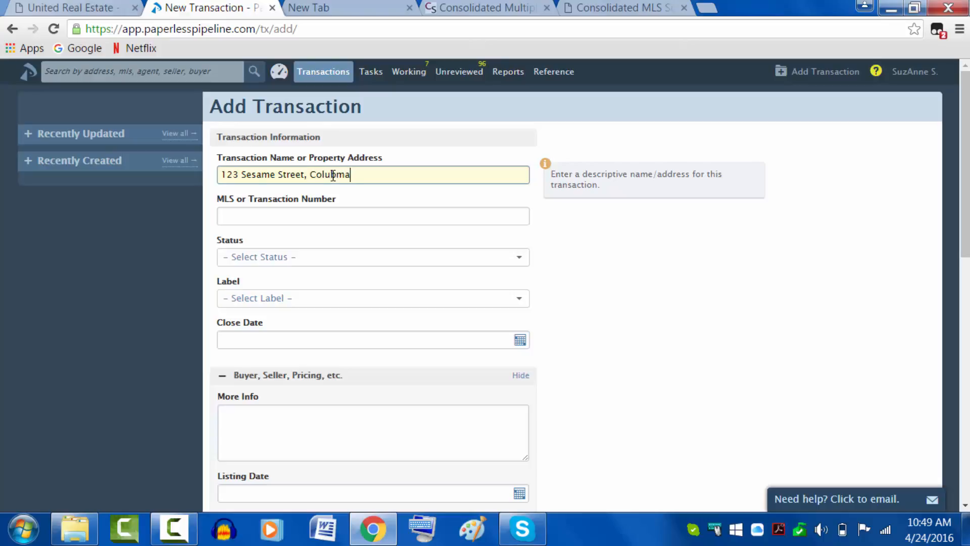
{"action": "key", "text": "BackSpace"}
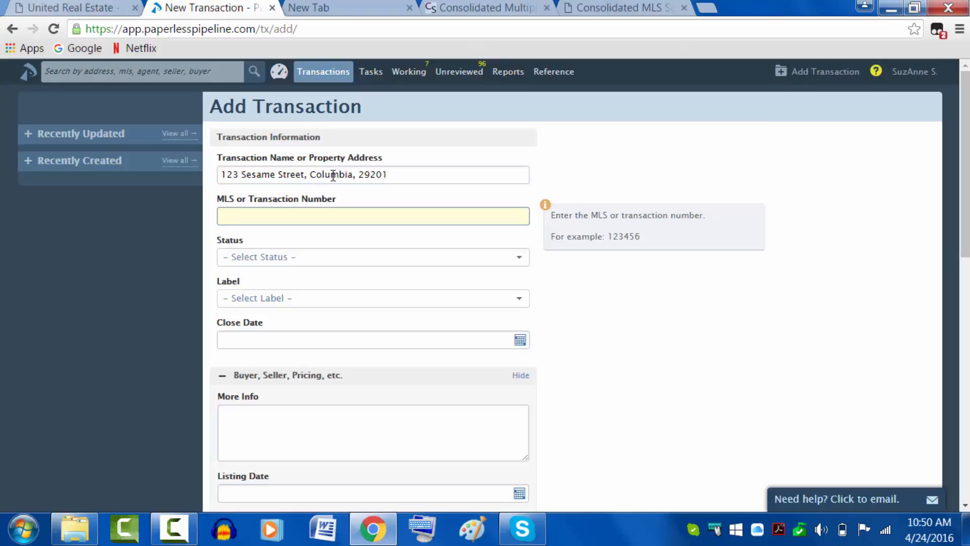
Enter MLS number 100000 and set the status to Buyer Pending (under contract)
{"action": "type", "text": "10000"}
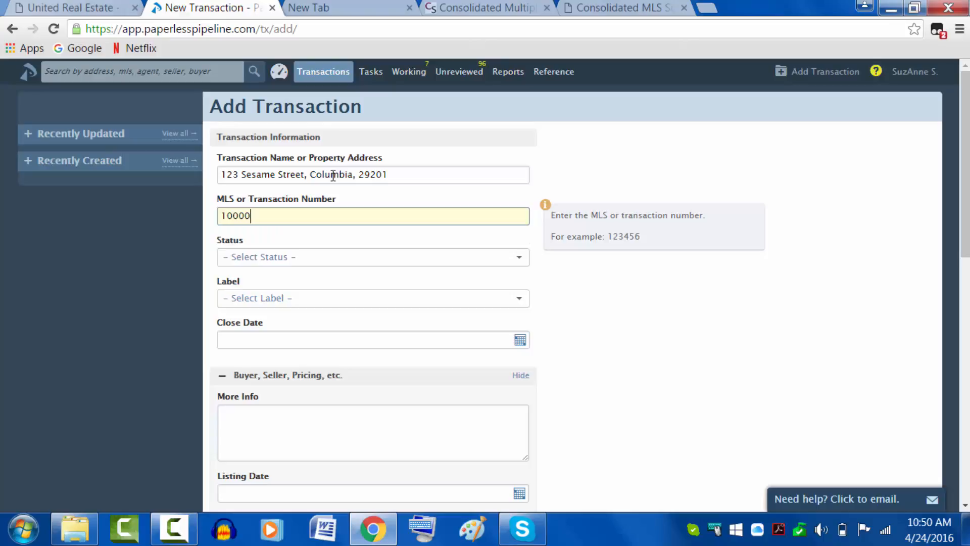
{"action": "left_click", "coordinate": [371, 256]}
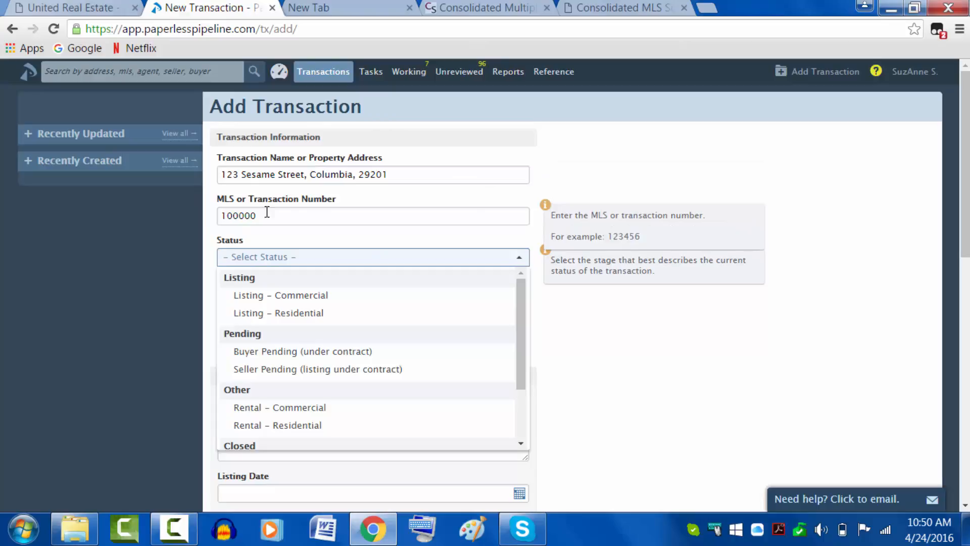
{"action": "mouse_move", "coordinate": [327, 209]}
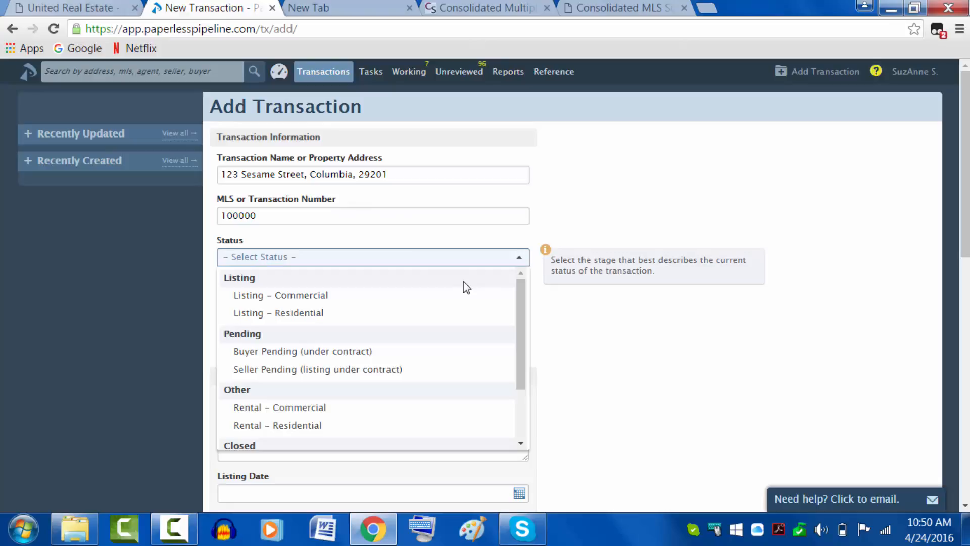
{"action": "mouse_move", "coordinate": [279, 295]}
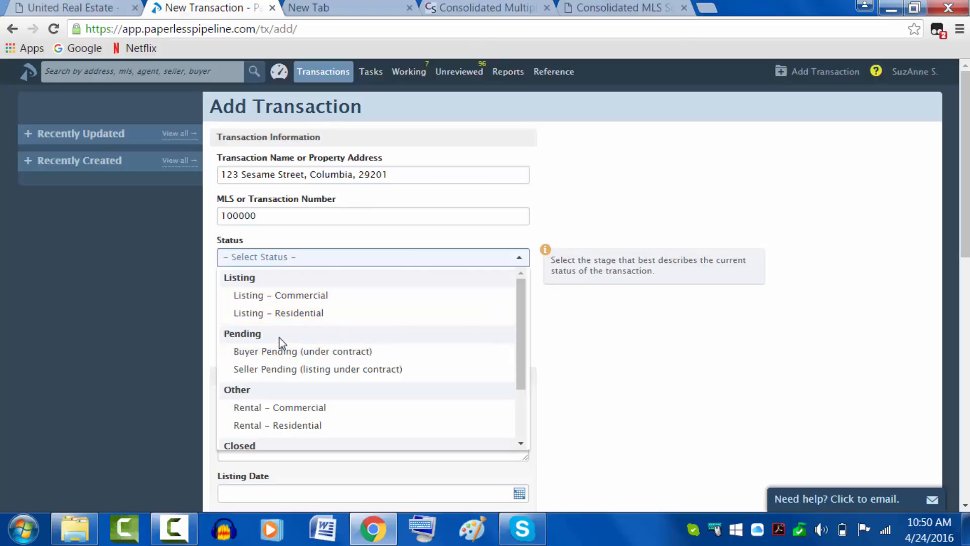
{"action": "mouse_move", "coordinate": [303, 350]}
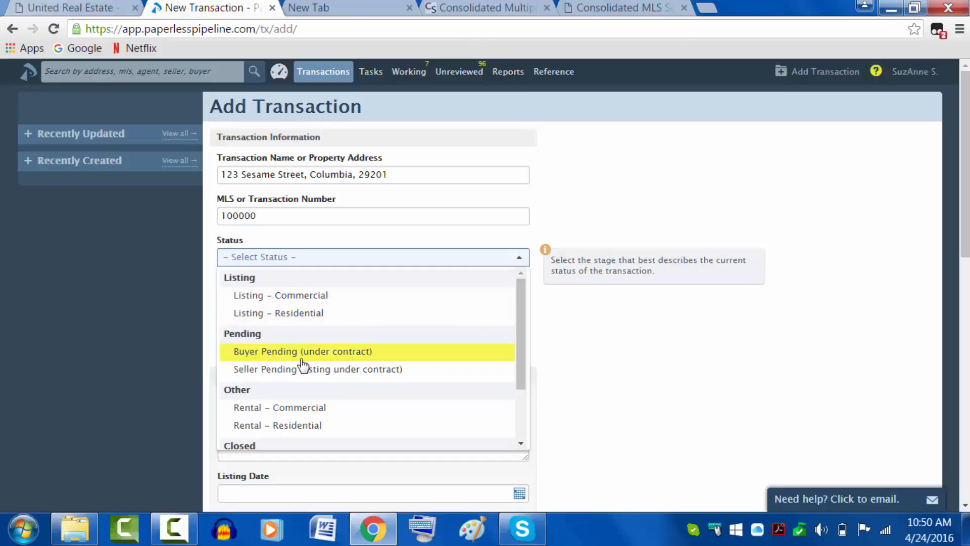
{"action": "mouse_move", "coordinate": [313, 357]}
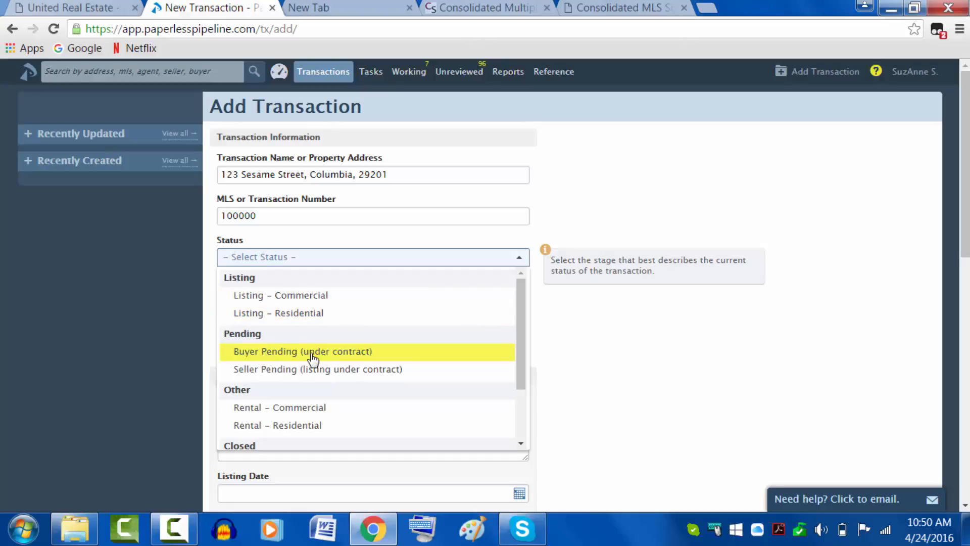
{"action": "left_click", "coordinate": [302, 351]}
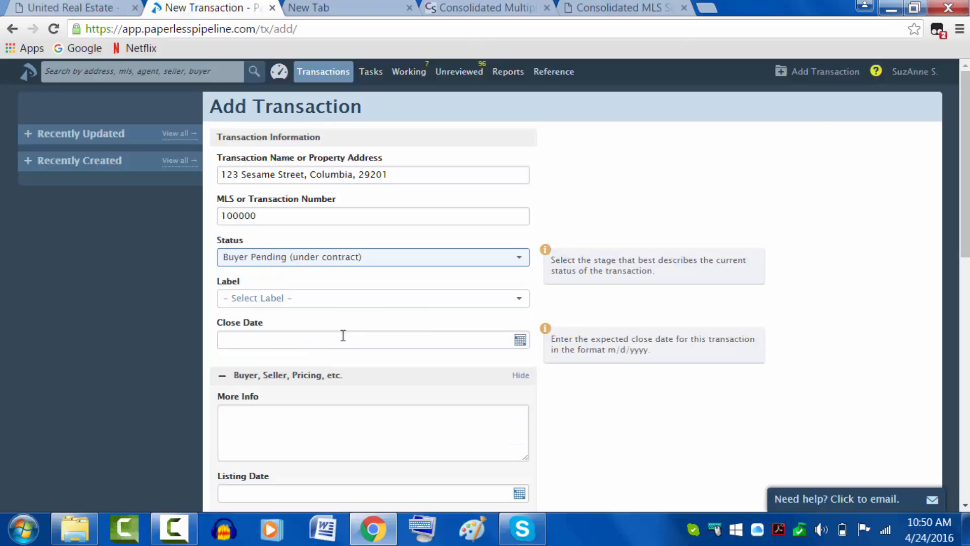
Choose Standard Purchase in the transaction's Label dropdown
{"action": "left_click", "coordinate": [372, 298]}
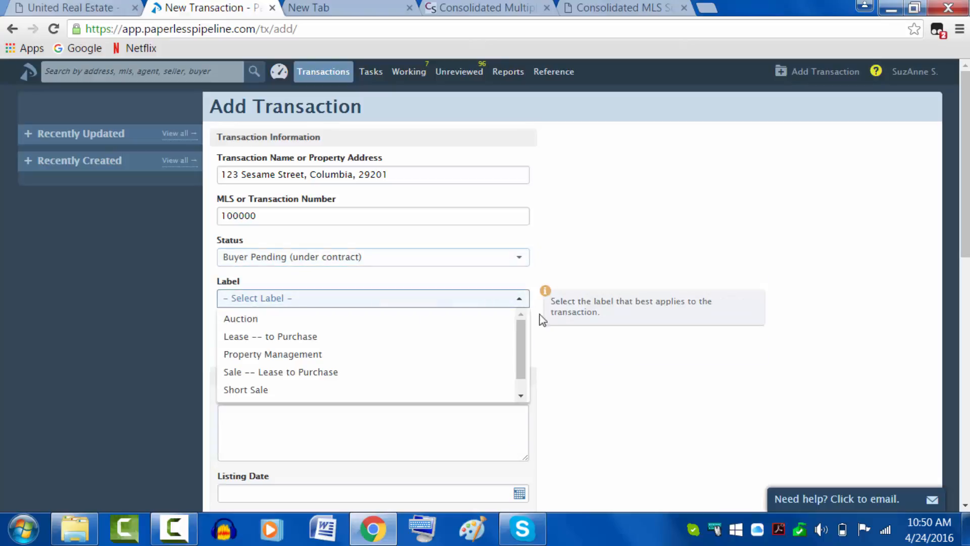
{"action": "mouse_move", "coordinate": [564, 334]}
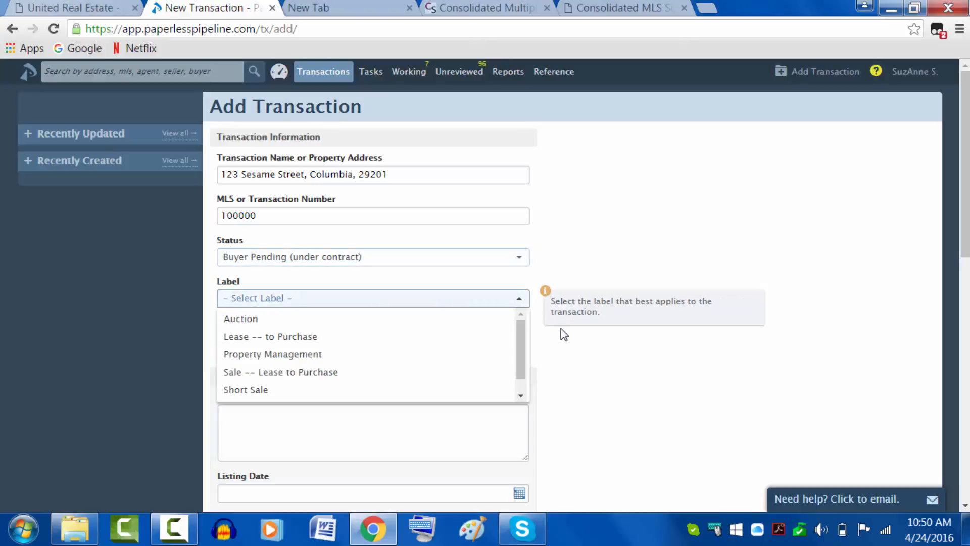
{"action": "mouse_move", "coordinate": [533, 403]}
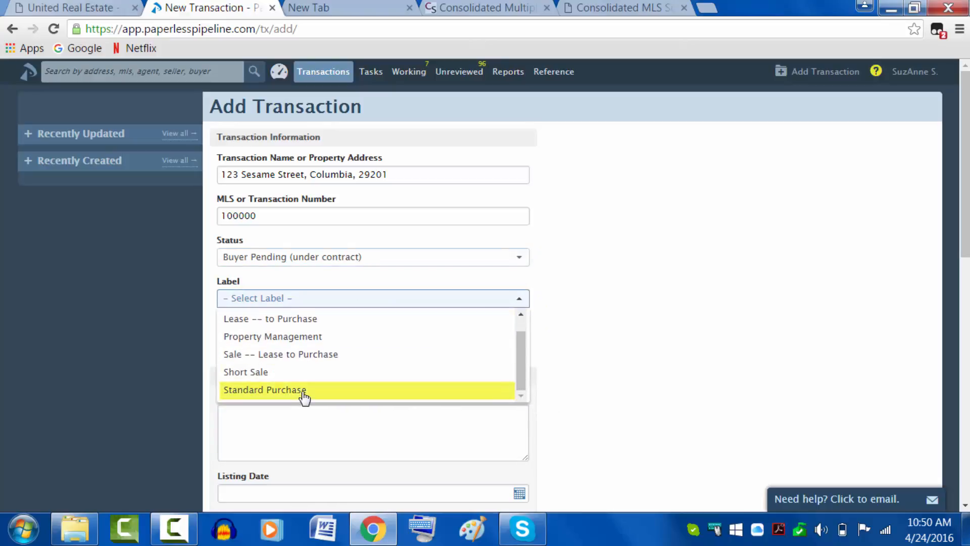
{"action": "left_click", "coordinate": [264, 389]}
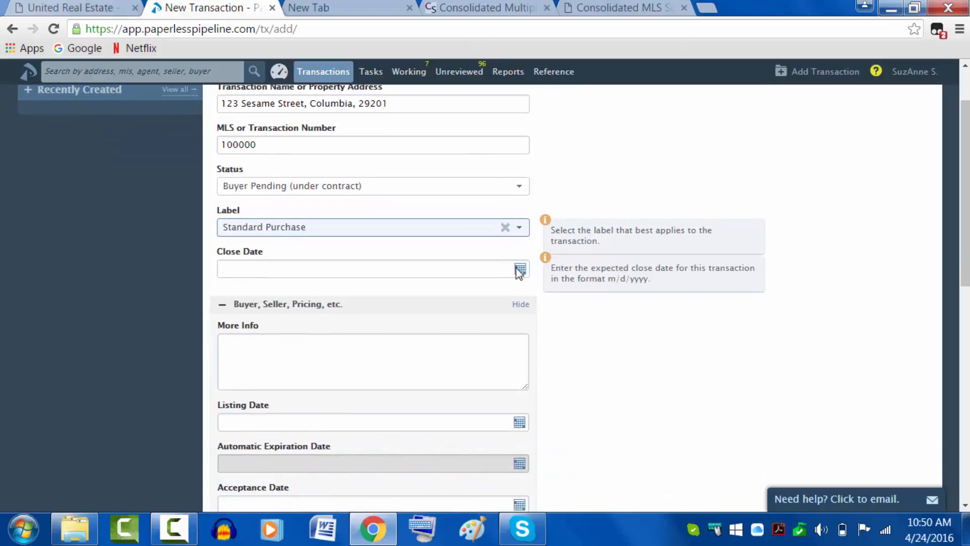
Pick May 31, 2016 from the Close Date calendar
{"action": "left_click", "coordinate": [519, 269]}
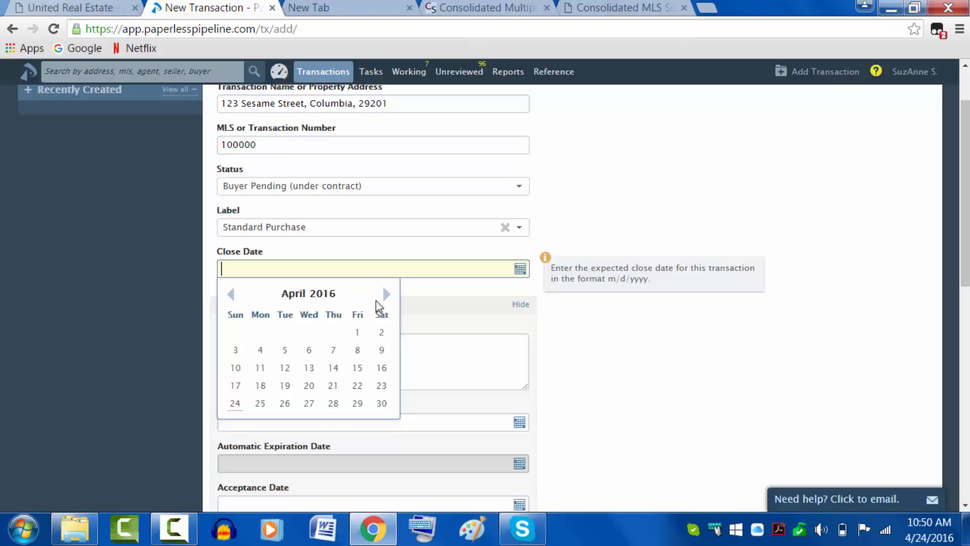
{"action": "left_click", "coordinate": [386, 293]}
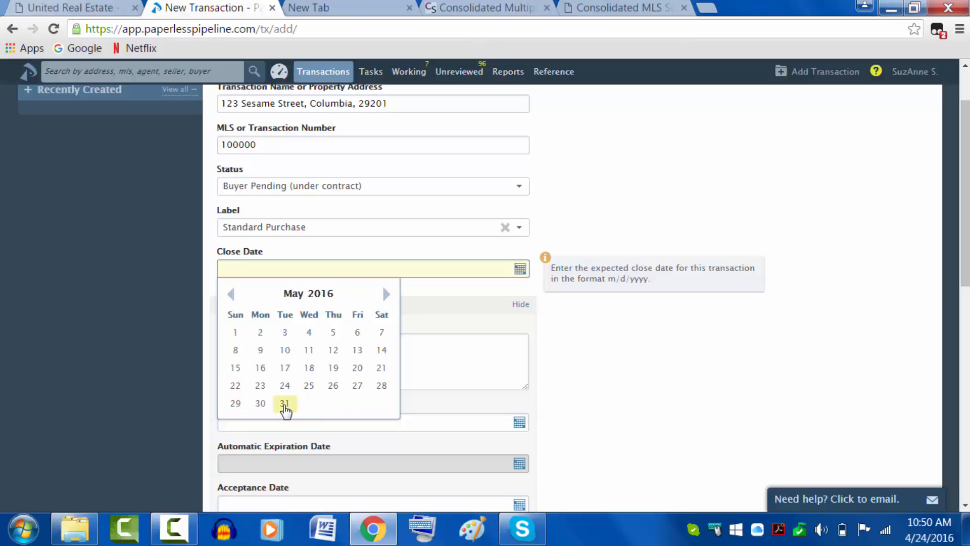
{"action": "left_click", "coordinate": [285, 402]}
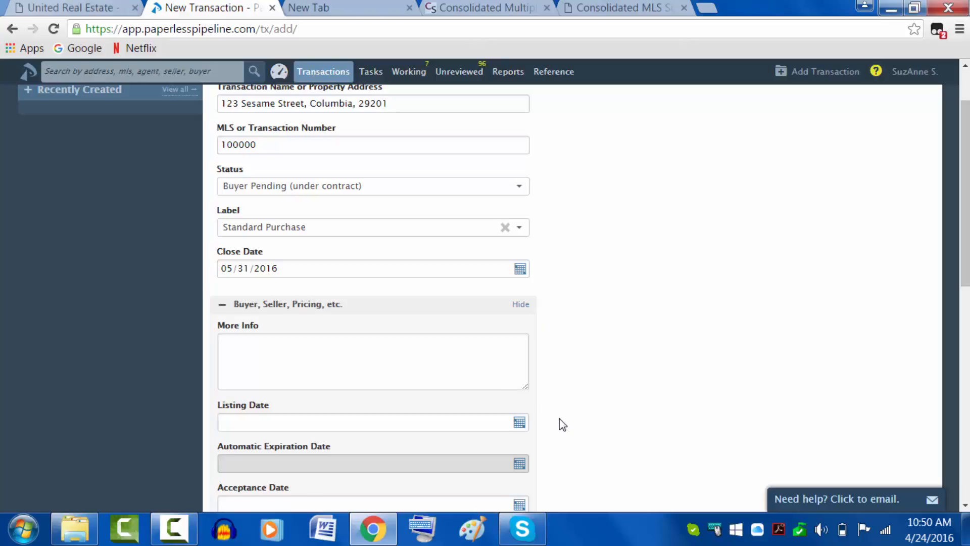
{"action": "scroll", "scroll_direction": "down", "scroll_amount": 3}
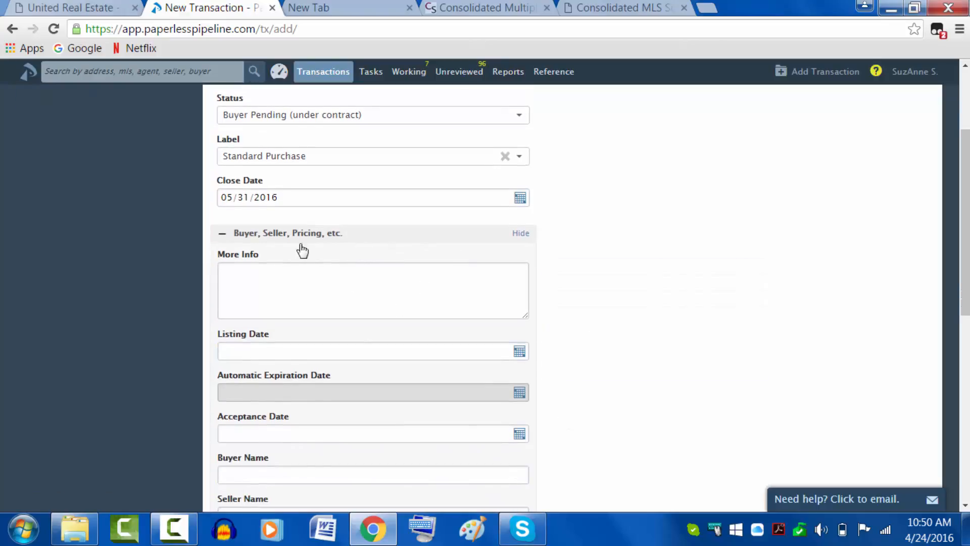
{"action": "mouse_move", "coordinate": [329, 297]}
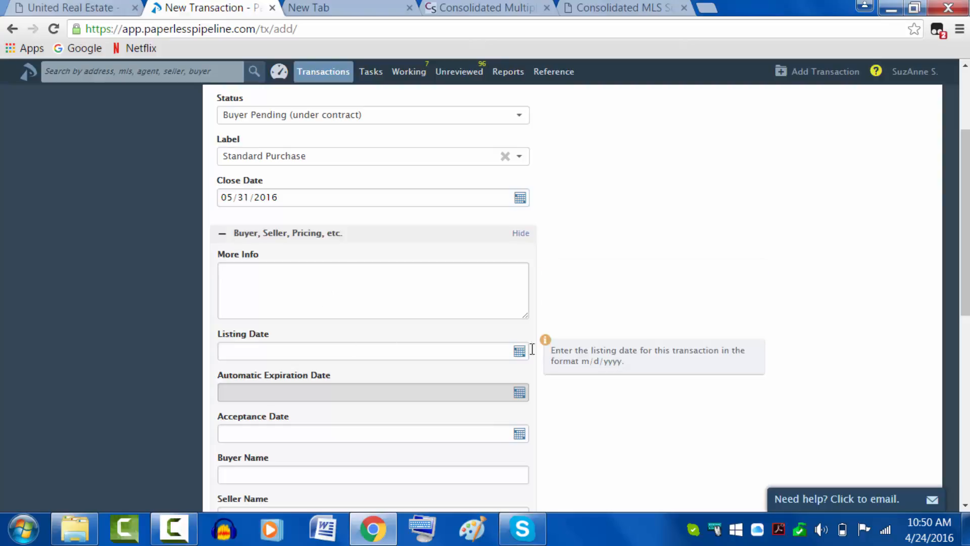
{"action": "scroll", "scroll_direction": "down", "scroll_amount": 3}
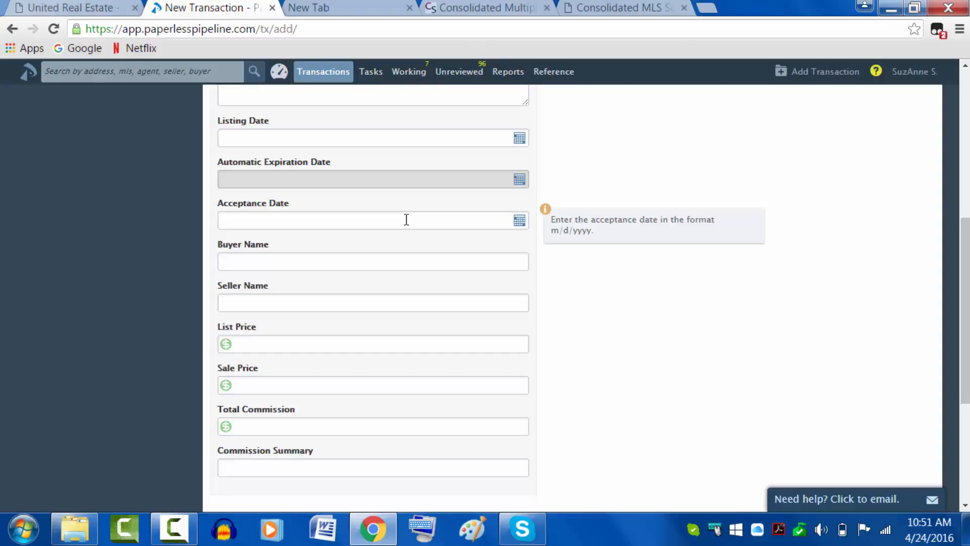
Enter buyer Oscar, seller Big Bird, list 110,000, sale 100,000, and commission 3000
{"action": "left_click", "coordinate": [372, 261]}
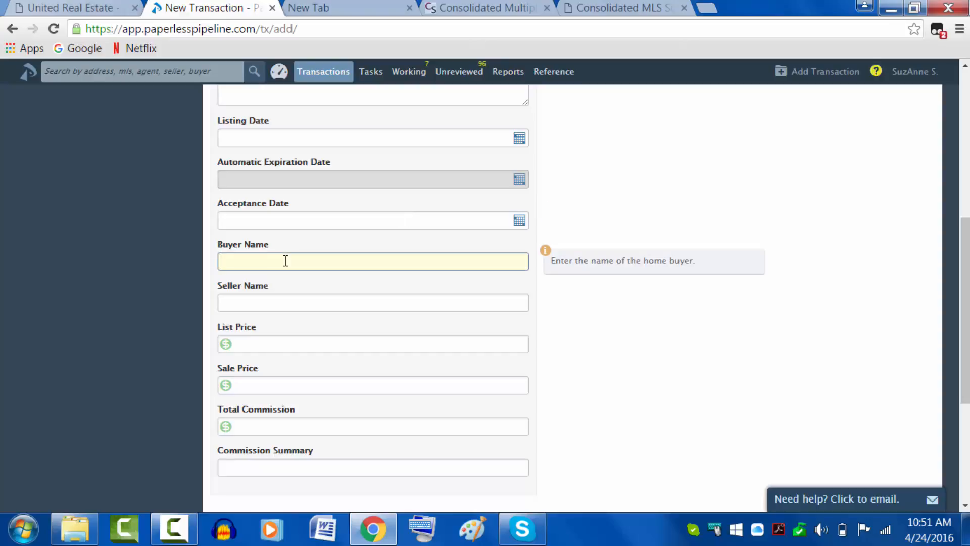
{"action": "type", "text": "Oscar"}
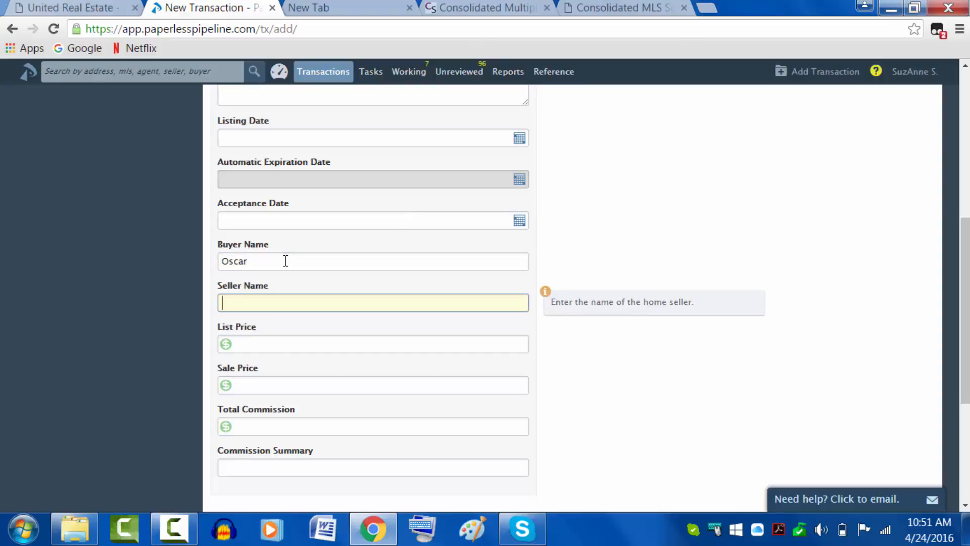
{"action": "type", "text": "Big Bird"}
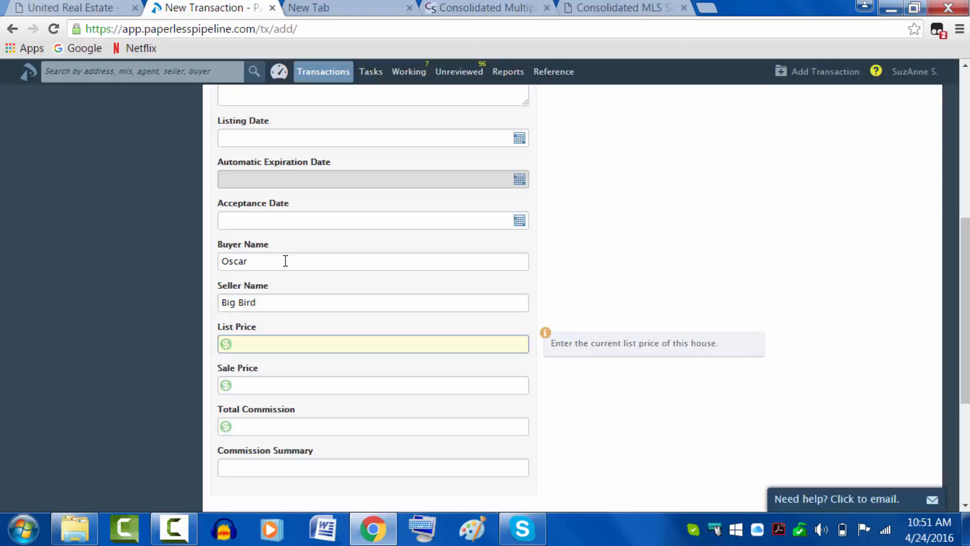
{"action": "type", "text": "110,000"}
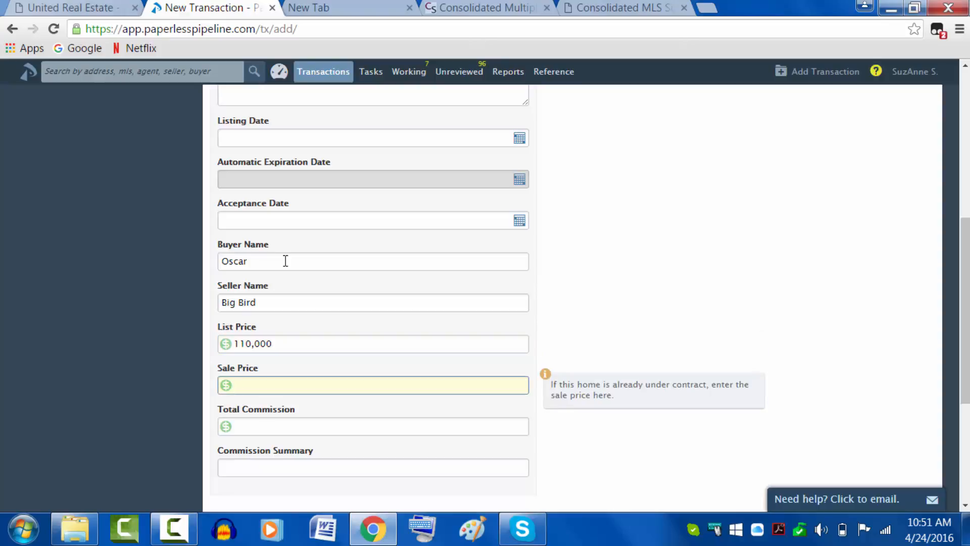
{"action": "type", "text": "100,000"}
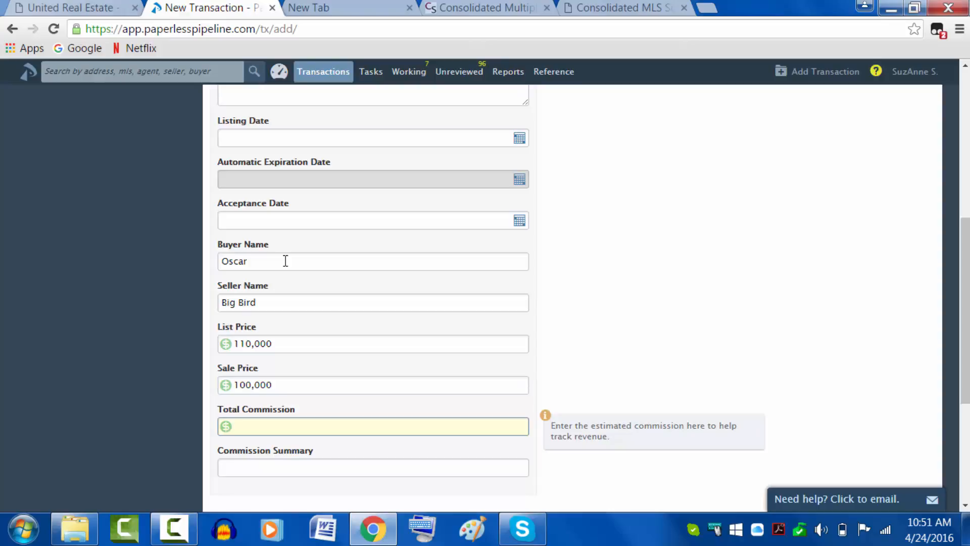
{"action": "left_click", "coordinate": [373, 426]}
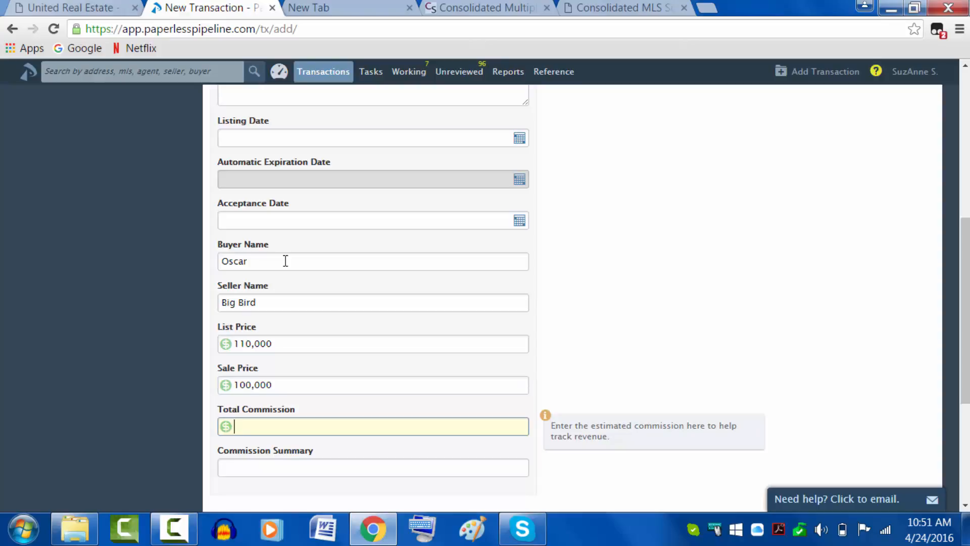
{"action": "type", "text": "3000"}
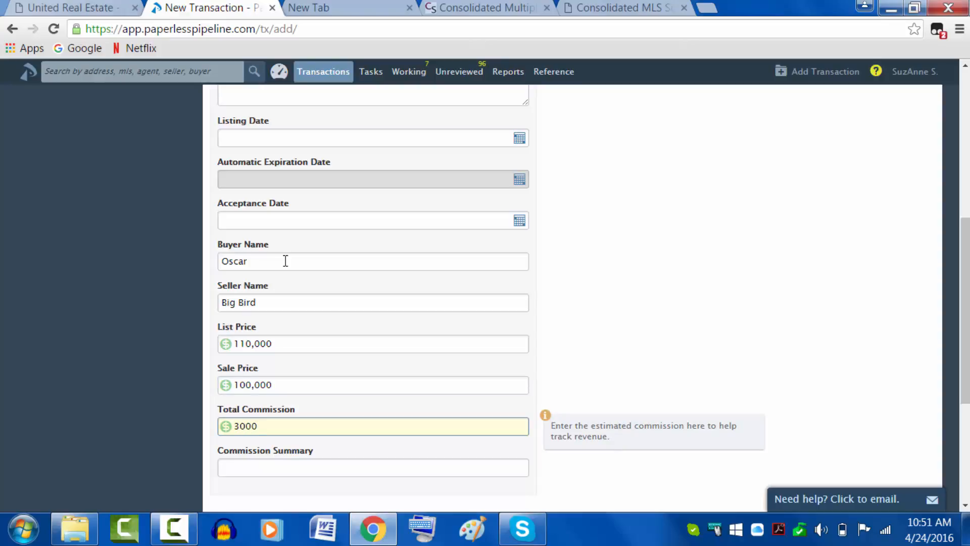
Enter 3% as the commission summary
{"action": "scroll", "scroll_direction": "down", "scroll_amount": 3}
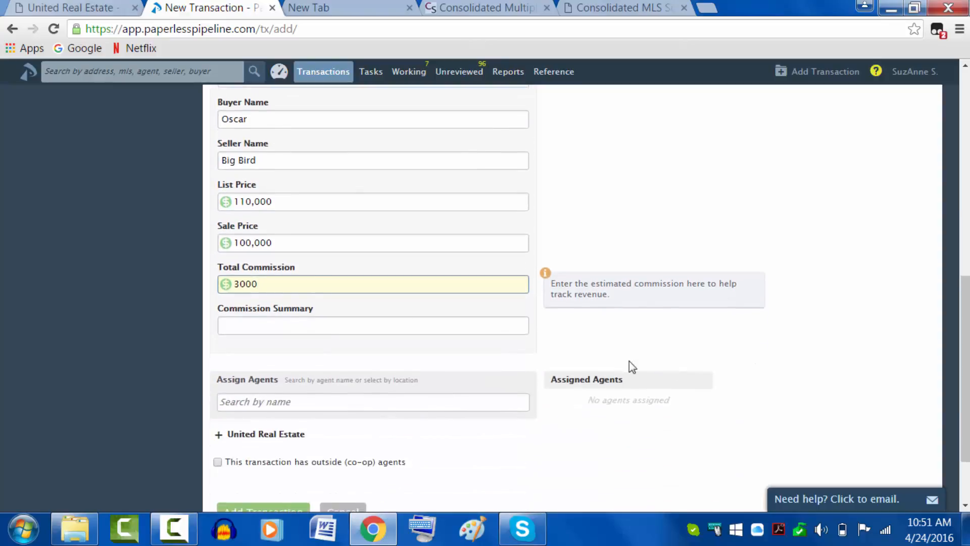
{"action": "left_click", "coordinate": [372, 325]}
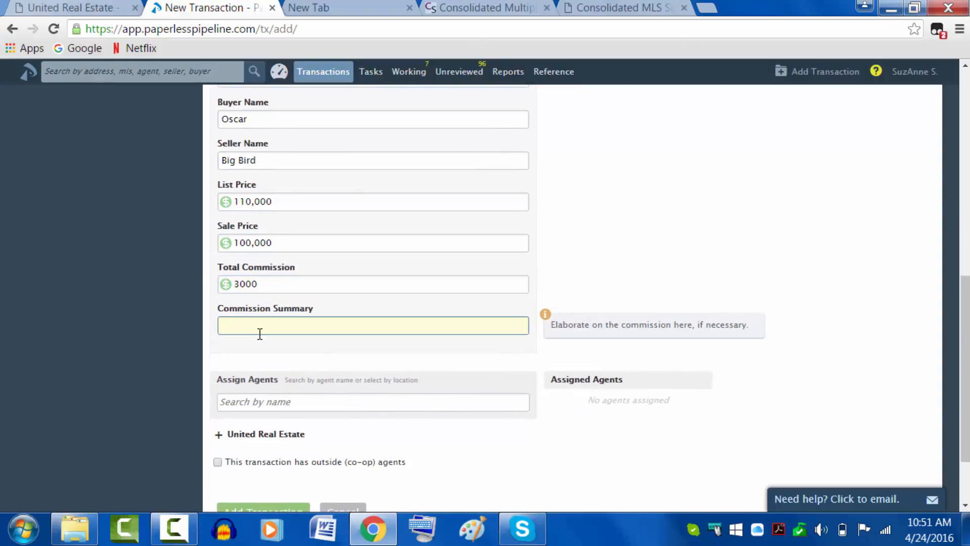
{"action": "type", "text": "3"}
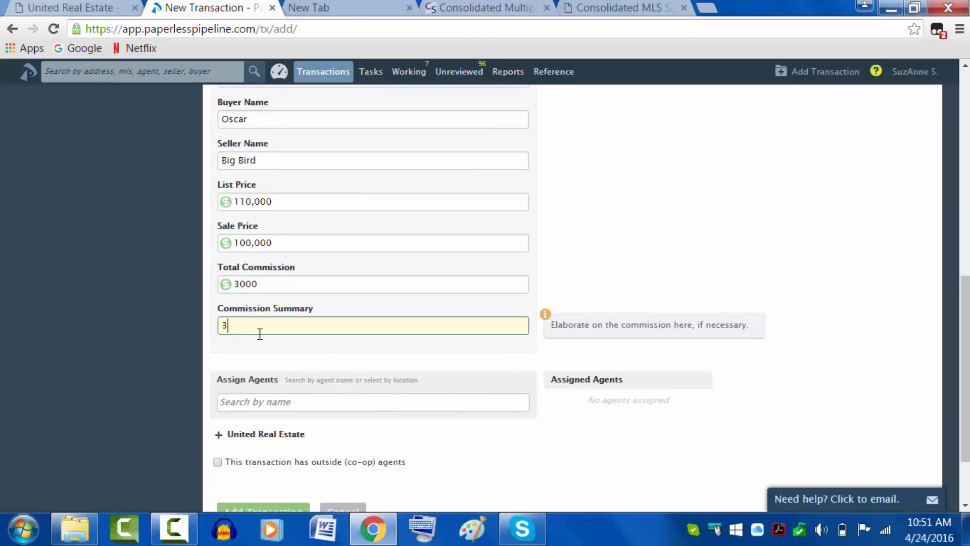
{"action": "type", "text": "%"}
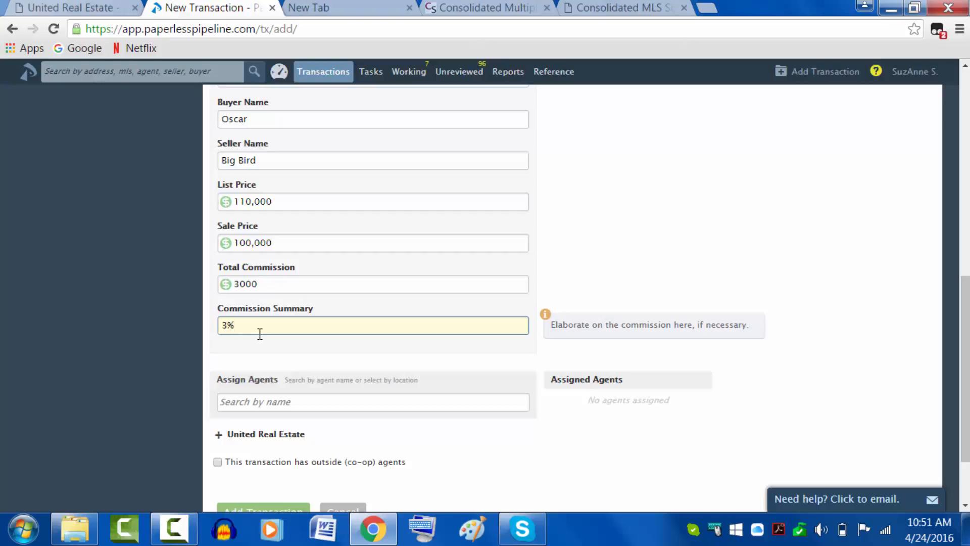
{"action": "mouse_move", "coordinate": [545, 421]}
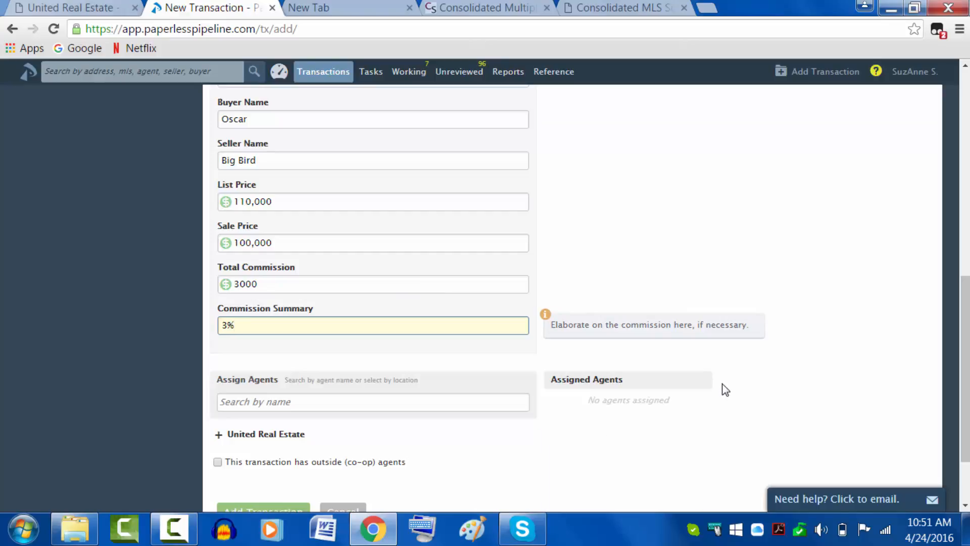
{"action": "scroll", "scroll_direction": "down", "scroll_amount": 3}
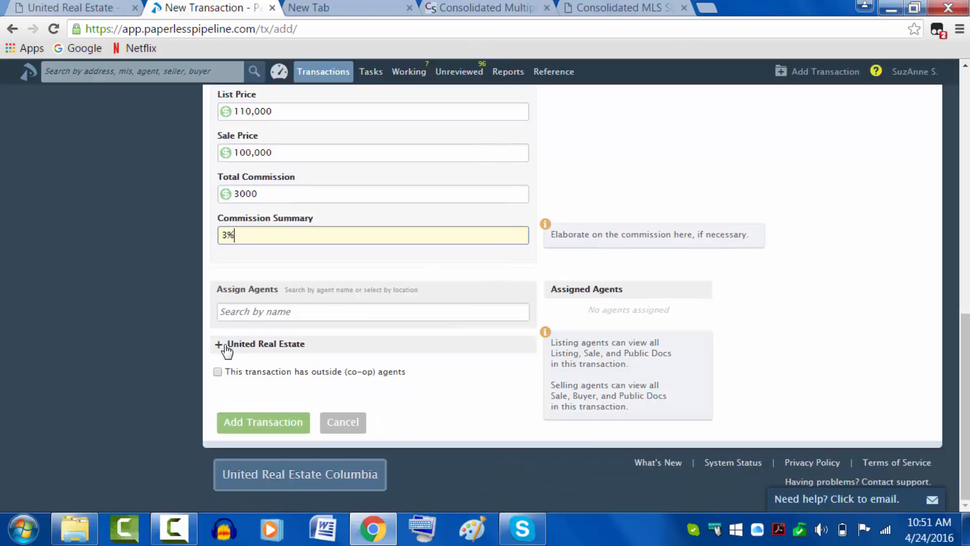
{"action": "left_click", "coordinate": [218, 344]}
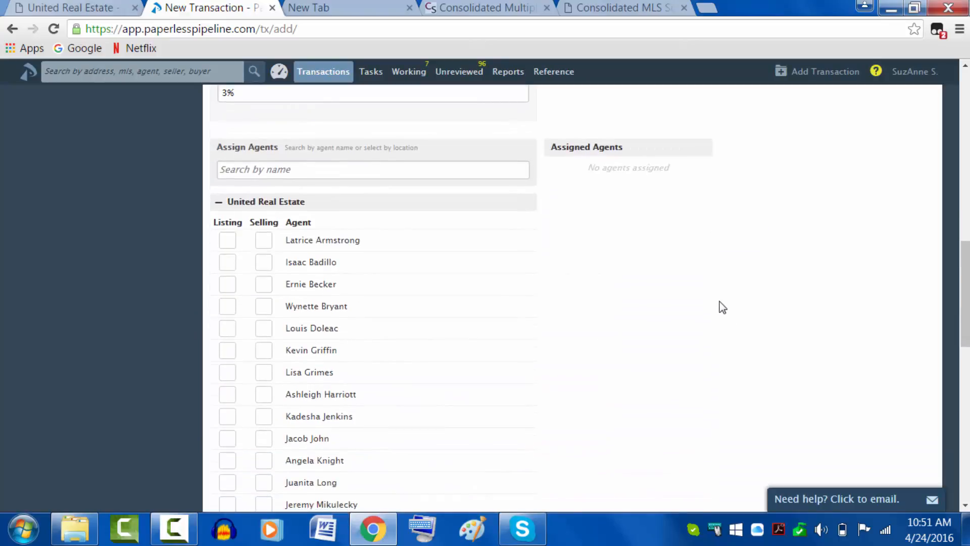
{"action": "scroll", "scroll_direction": "down", "scroll_amount": 3}
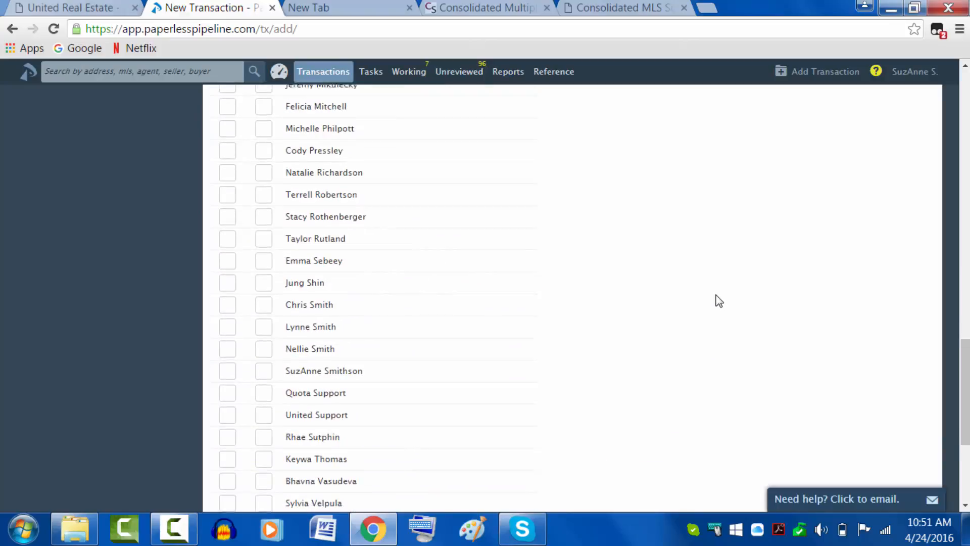
{"action": "left_click", "coordinate": [262, 369]}
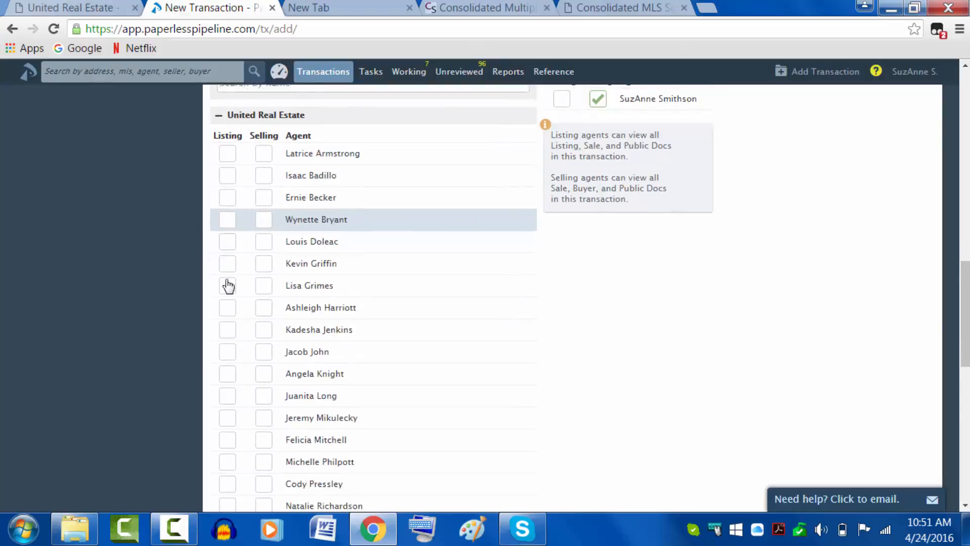
{"action": "scroll", "scroll_direction": "down", "scroll_amount": 3}
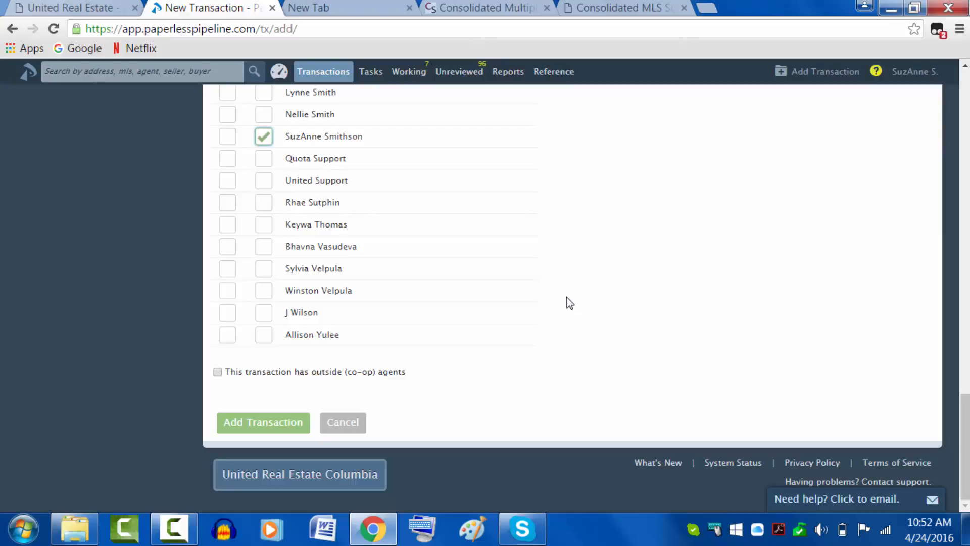
{"action": "mouse_move", "coordinate": [491, 314]}
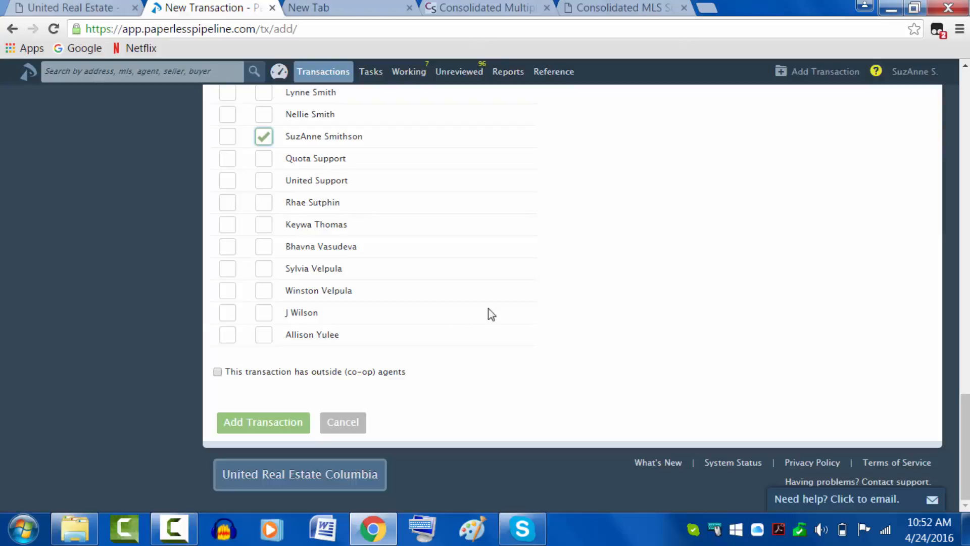
{"action": "left_click", "coordinate": [217, 371]}
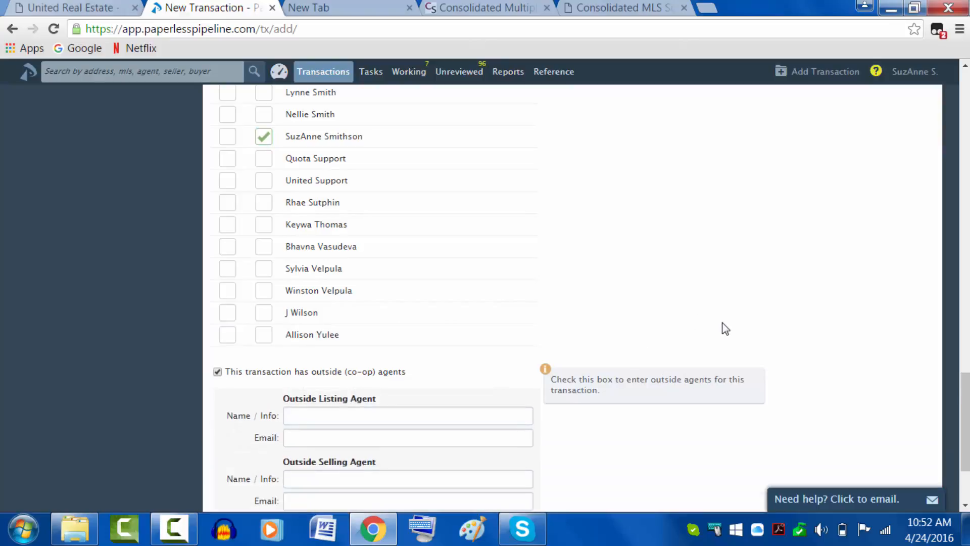
{"action": "scroll", "scroll_direction": "down", "scroll_amount": 3}
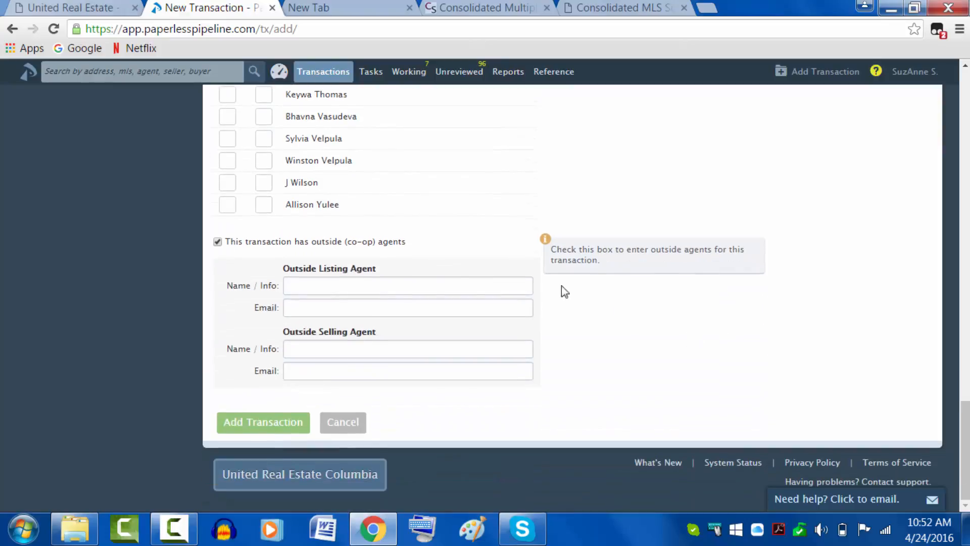
{"action": "left_click", "coordinate": [407, 285]}
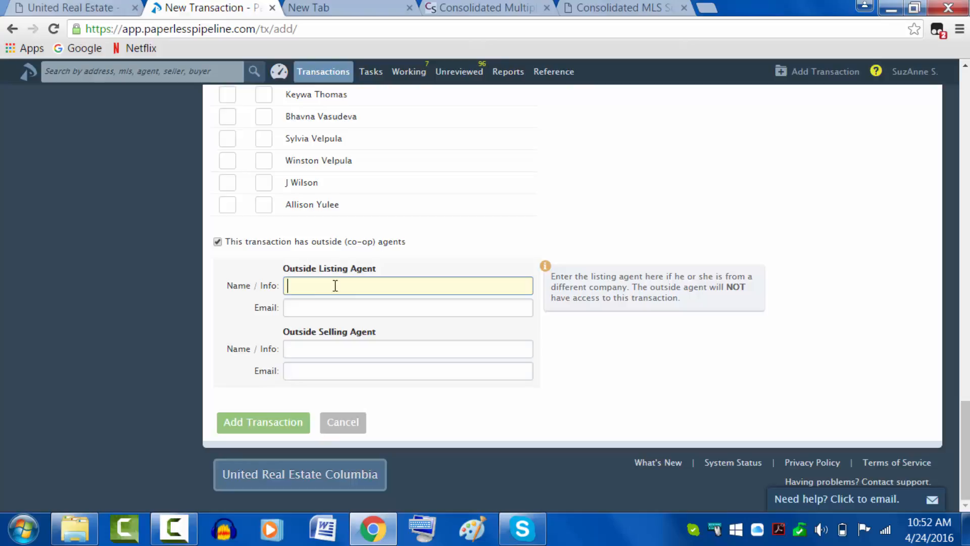
{"action": "type", "text": "Maria, Sesame Street Realty"}
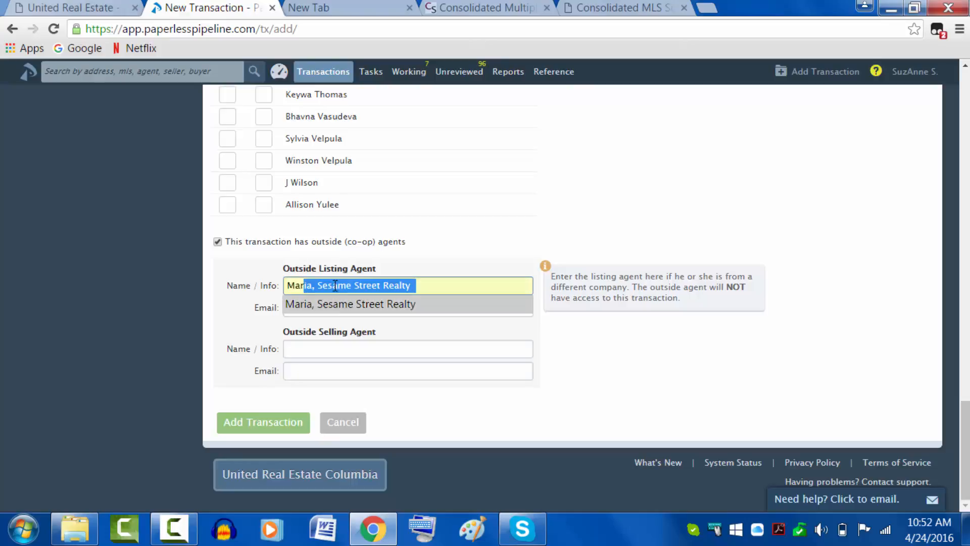
{"action": "left_click", "coordinate": [350, 304]}
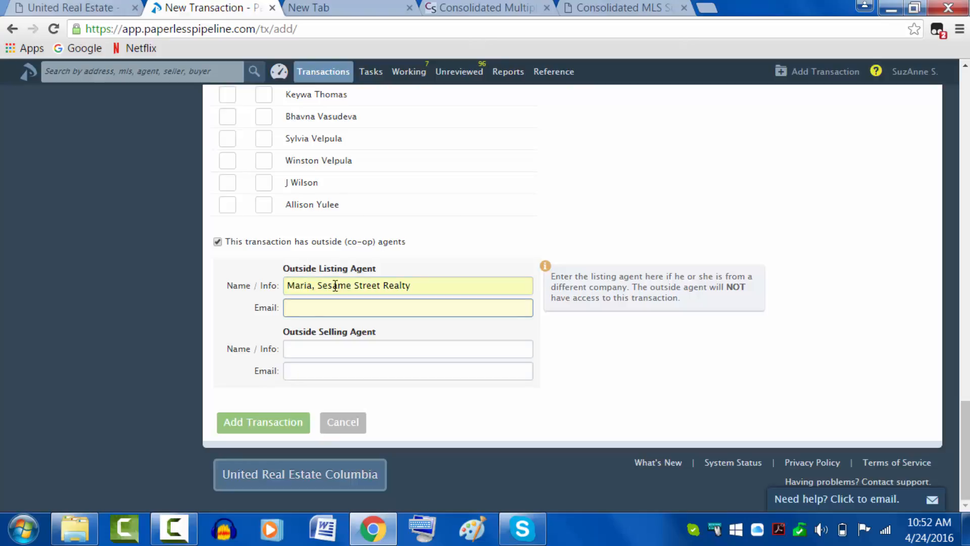
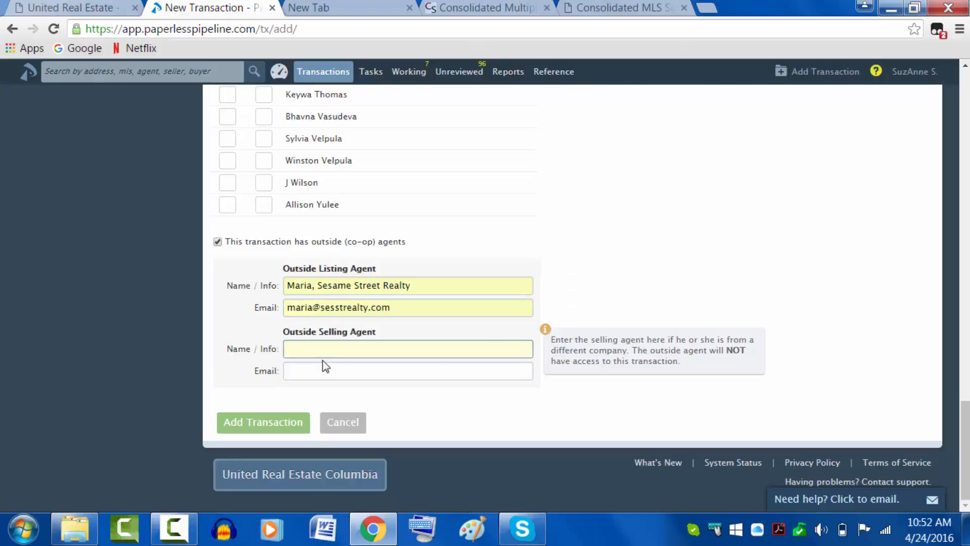
{"action": "left_click", "coordinate": [262, 422]}
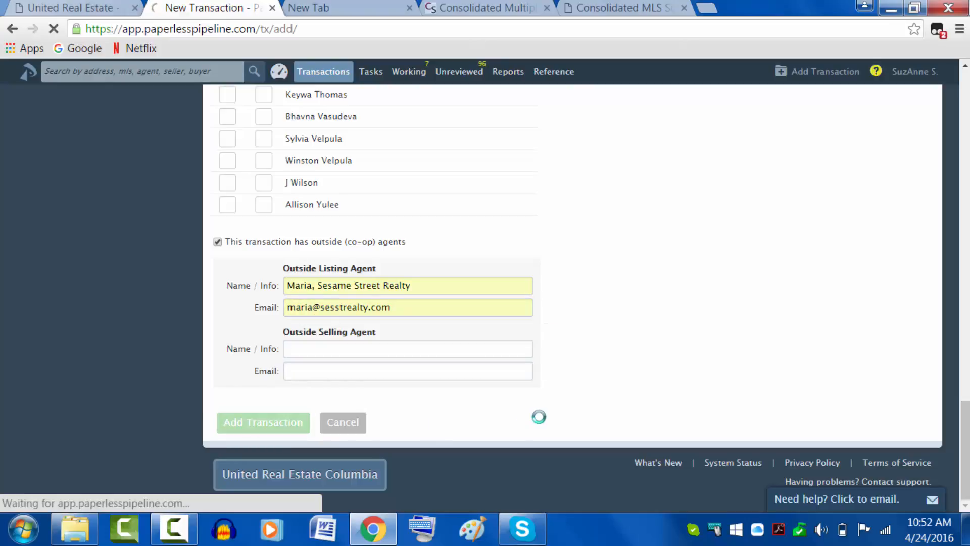
Delete the Lead-based Paint Disclosure task from the saved transaction's checklist
{"action": "left_click", "coordinate": [263, 422]}
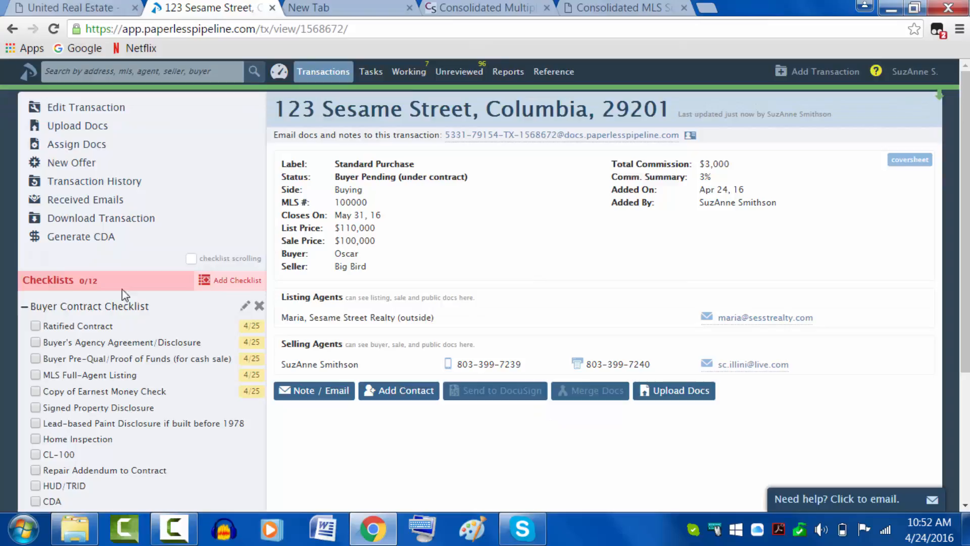
{"action": "mouse_move", "coordinate": [104, 370]}
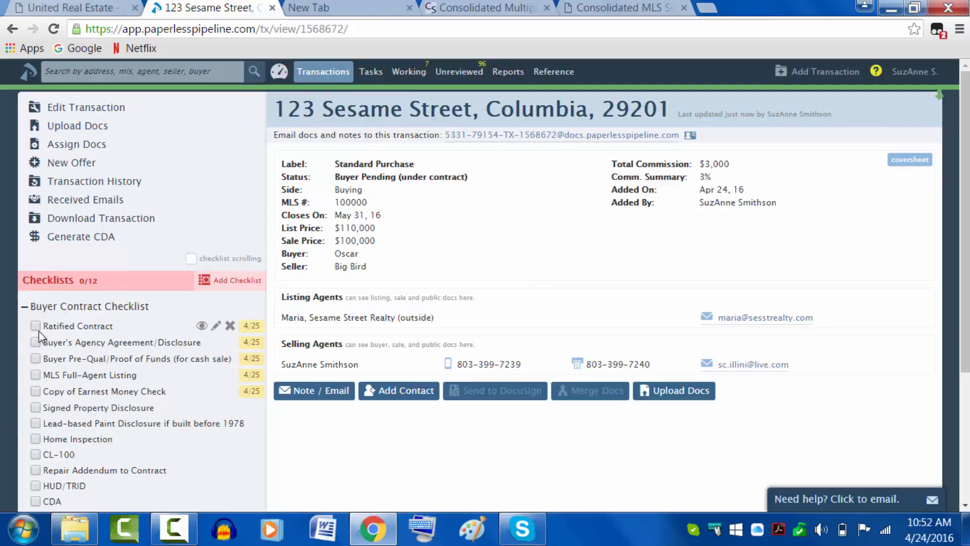
{"action": "mouse_move", "coordinate": [110, 332]}
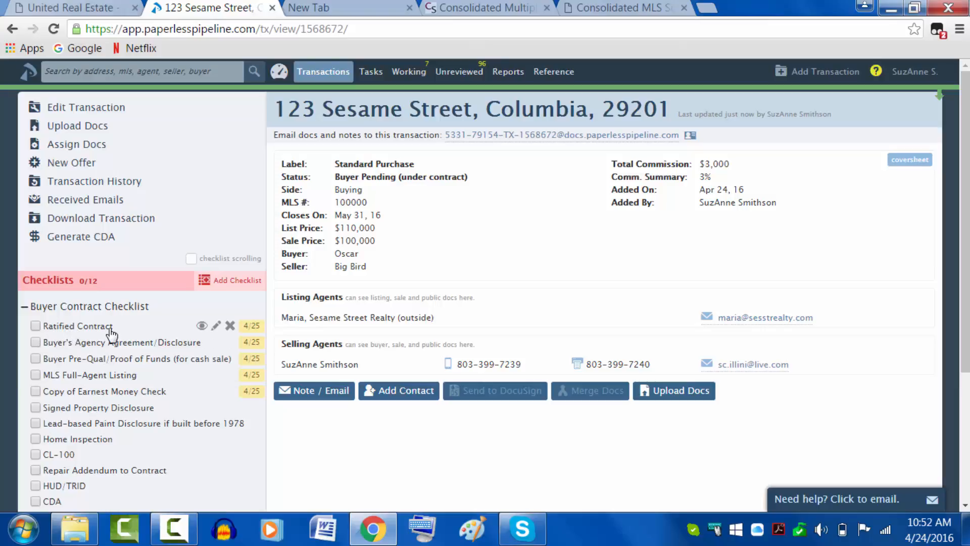
{"action": "mouse_move", "coordinate": [556, 172]}
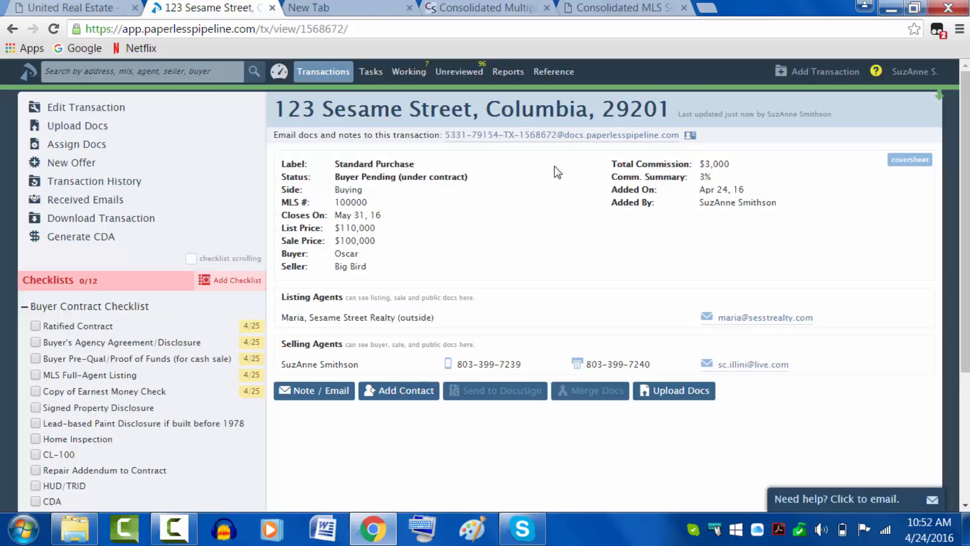
{"action": "mouse_move", "coordinate": [456, 394]}
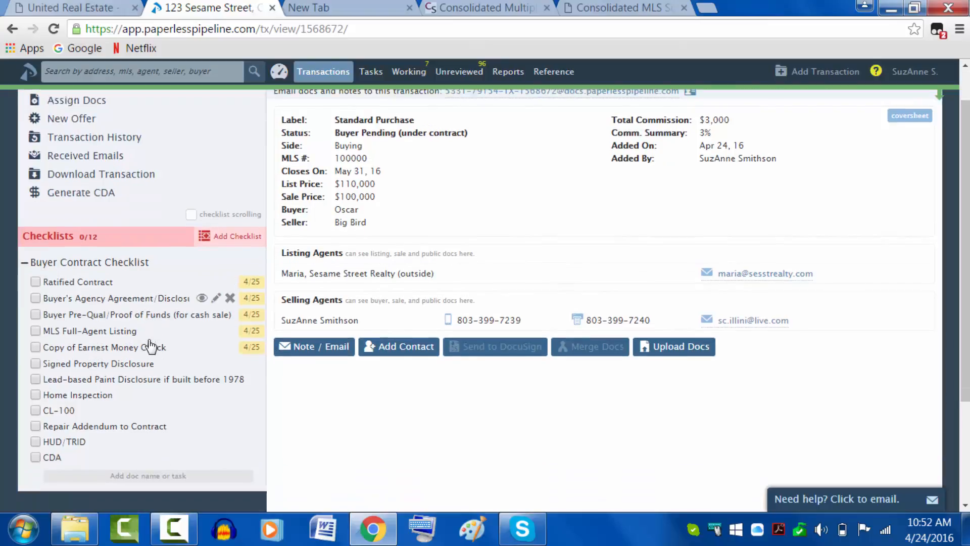
{"action": "scroll", "scroll_direction": "down", "scroll_amount": 3}
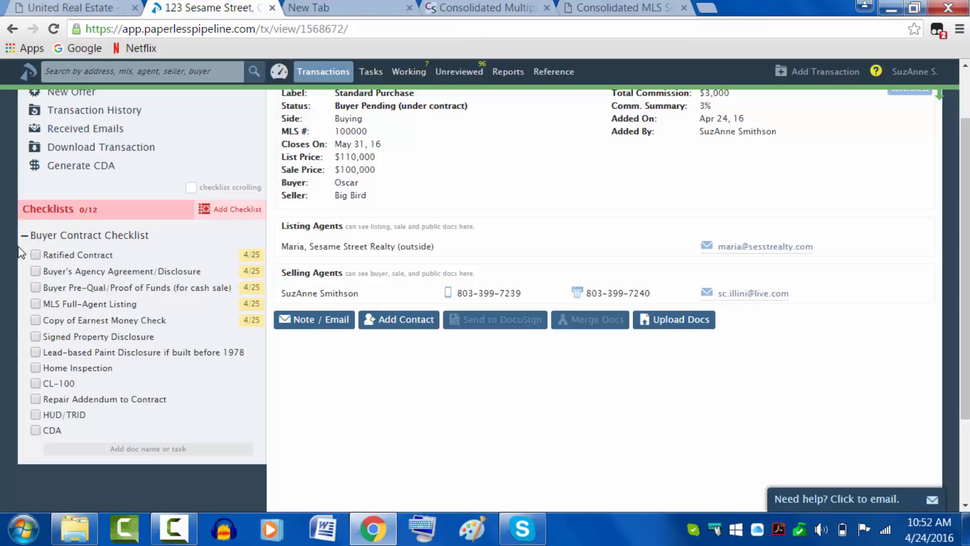
{"action": "mouse_move", "coordinate": [97, 336]}
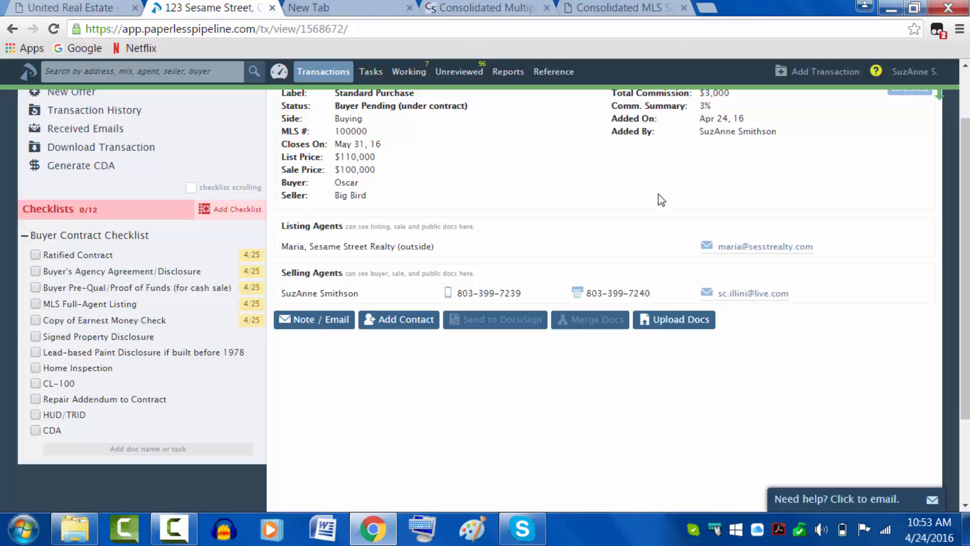
{"action": "mouse_move", "coordinate": [396, 391]}
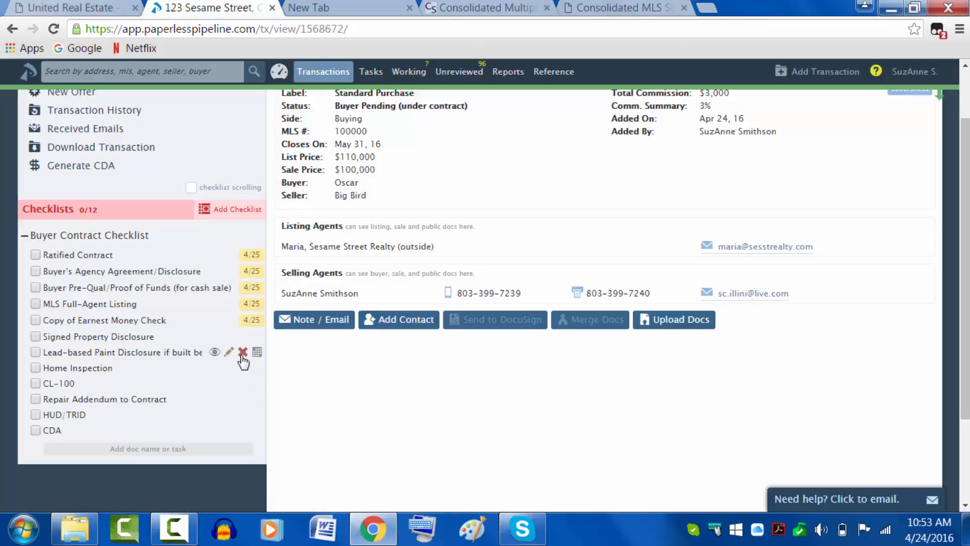
{"action": "mouse_move", "coordinate": [243, 352]}
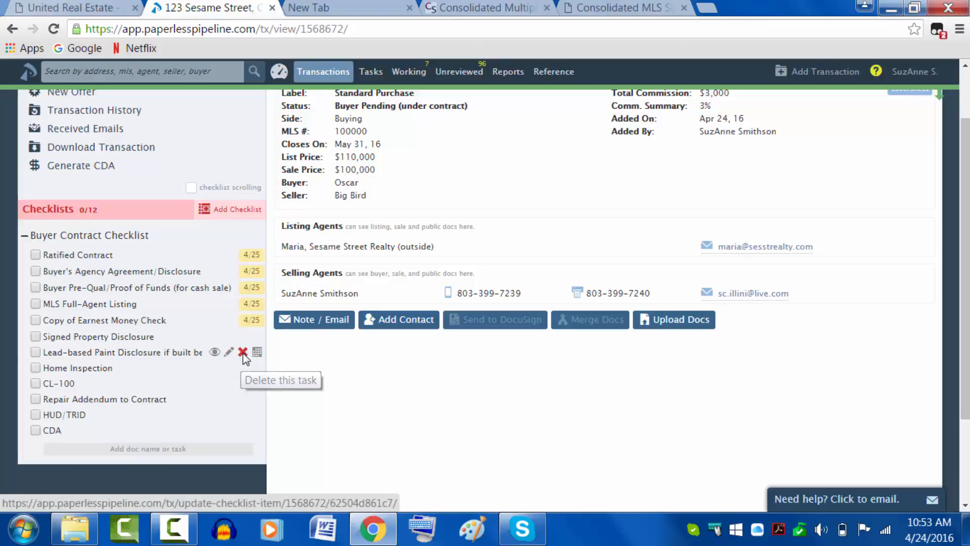
{"action": "left_click", "coordinate": [242, 352]}
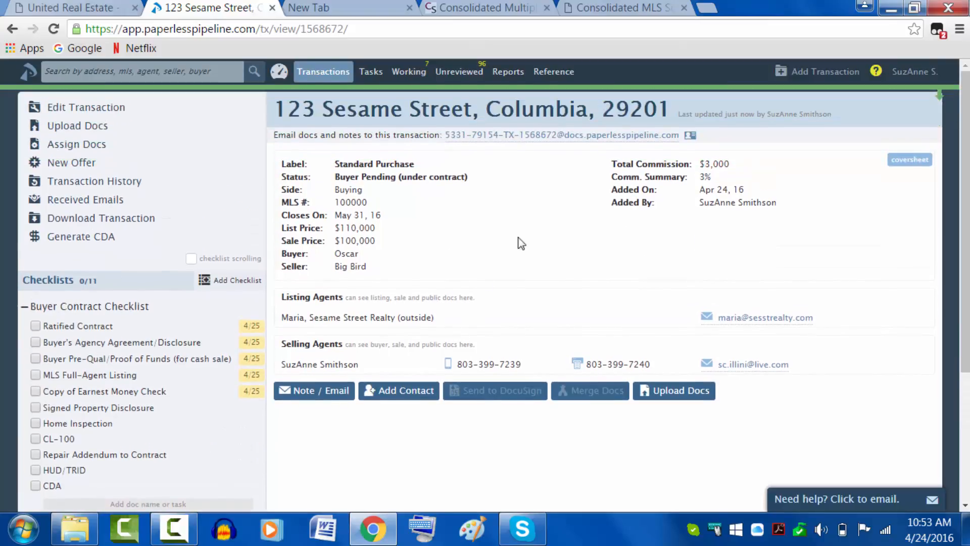
{"action": "mouse_move", "coordinate": [646, 371]}
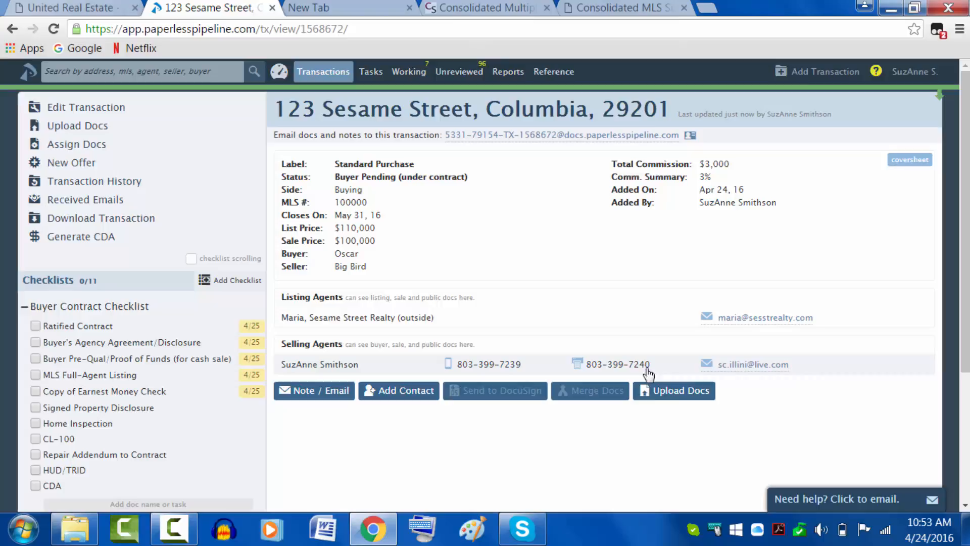
Select the Buyer Agency, Ratified Contract, Earnest Money Check and PreQual Letter files for upload
{"action": "left_click", "coordinate": [673, 390]}
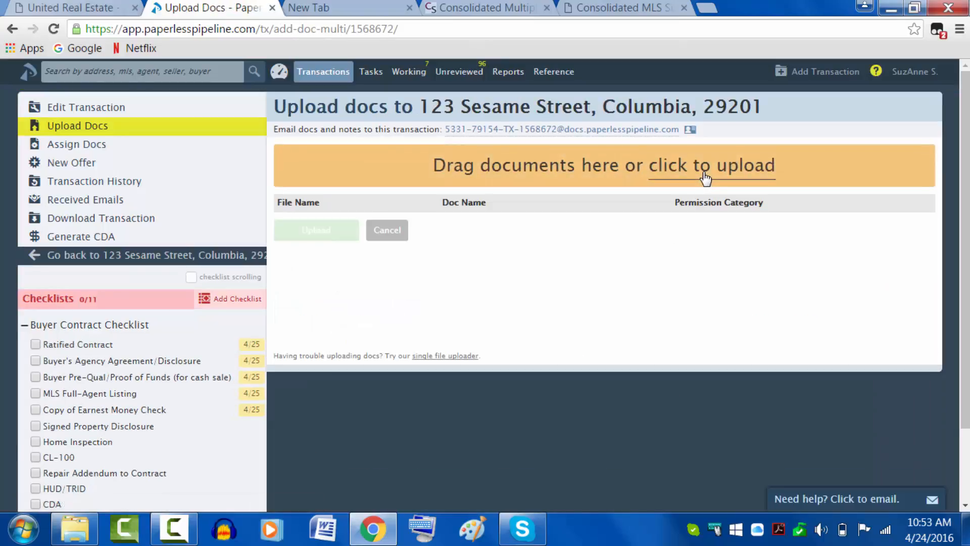
{"action": "mouse_move", "coordinate": [704, 182]}
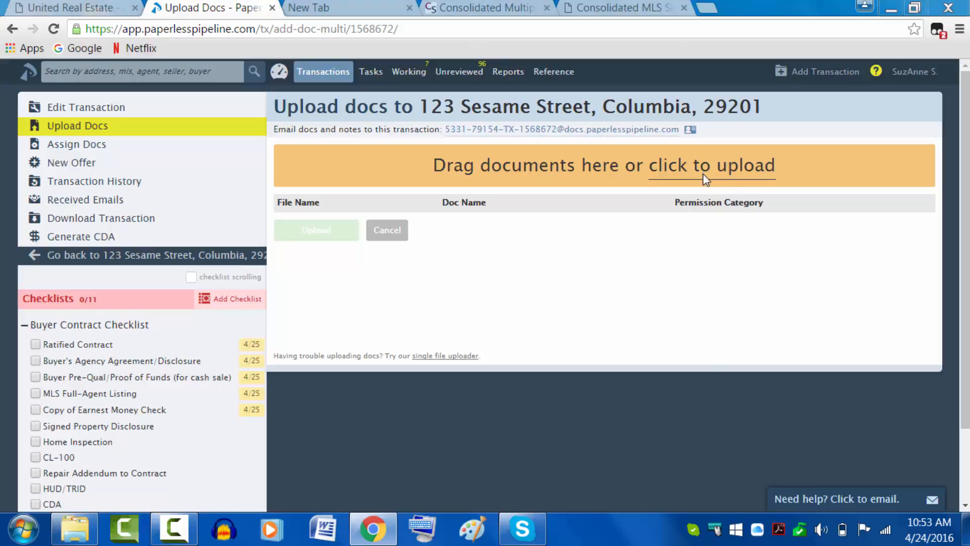
{"action": "left_click", "coordinate": [708, 165]}
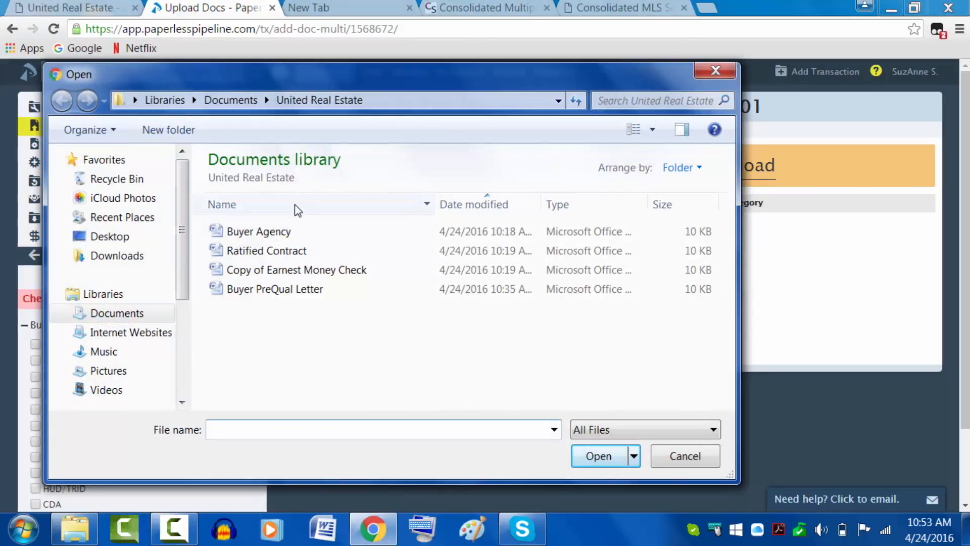
{"action": "left_click", "coordinate": [259, 231]}
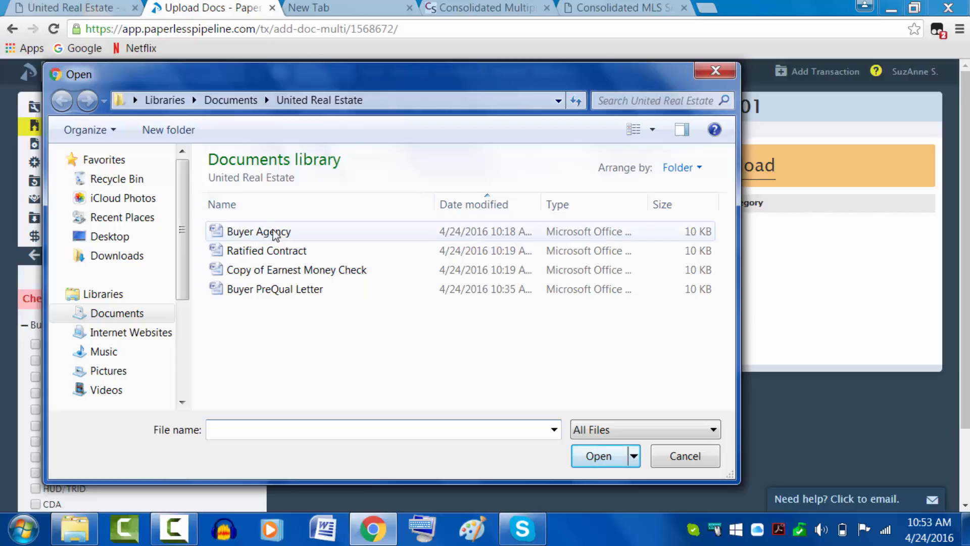
{"action": "left_click", "coordinate": [297, 269]}
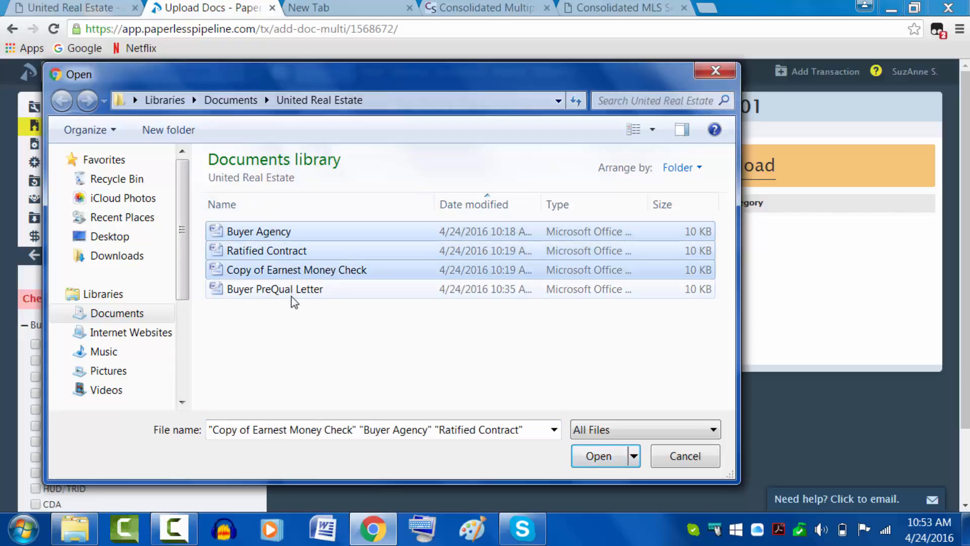
{"action": "left_click", "coordinate": [275, 289]}
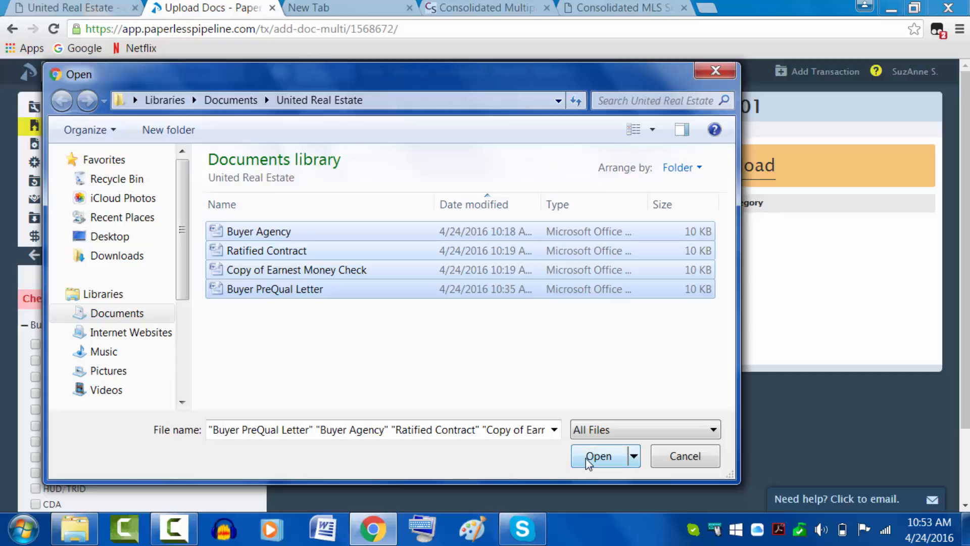
{"action": "left_click", "coordinate": [597, 455]}
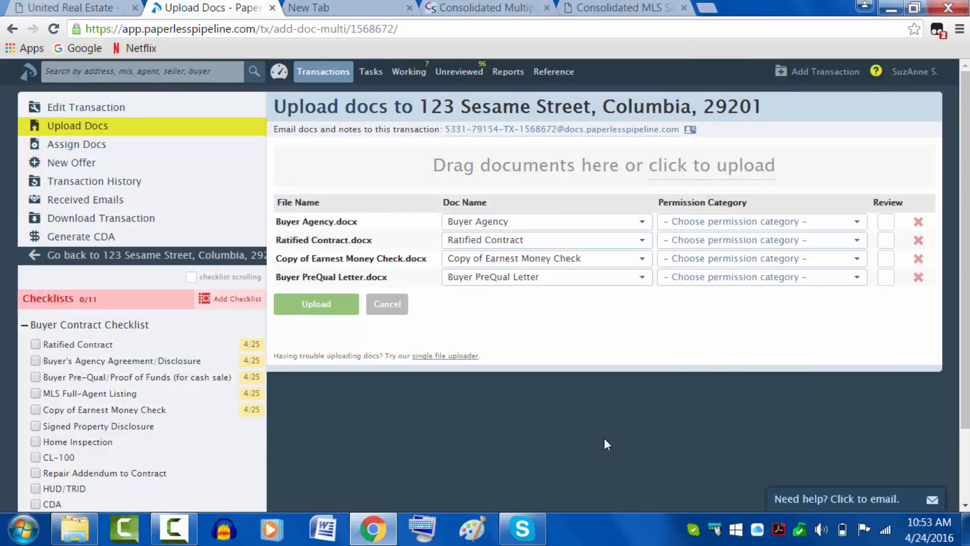
{"action": "mouse_move", "coordinate": [721, 275]}
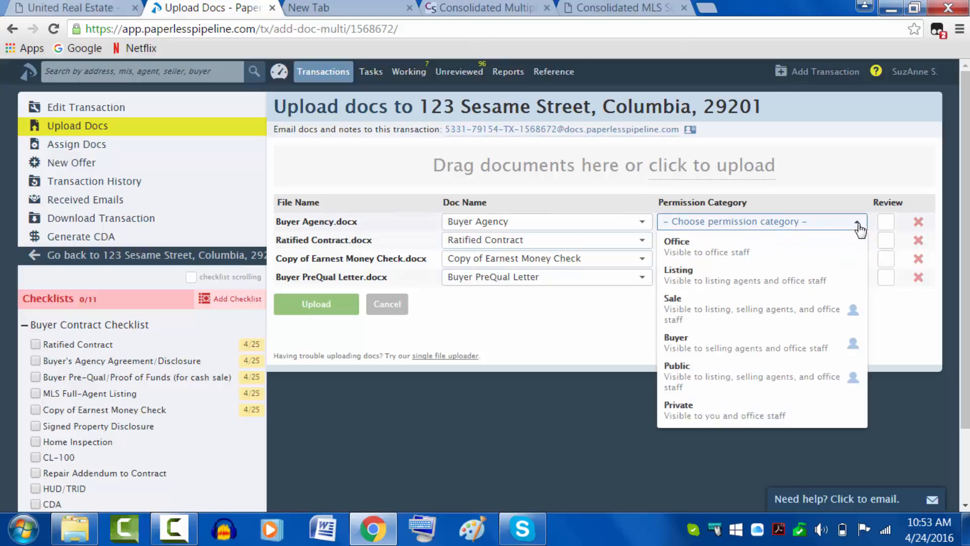
{"action": "mouse_move", "coordinate": [761, 342]}
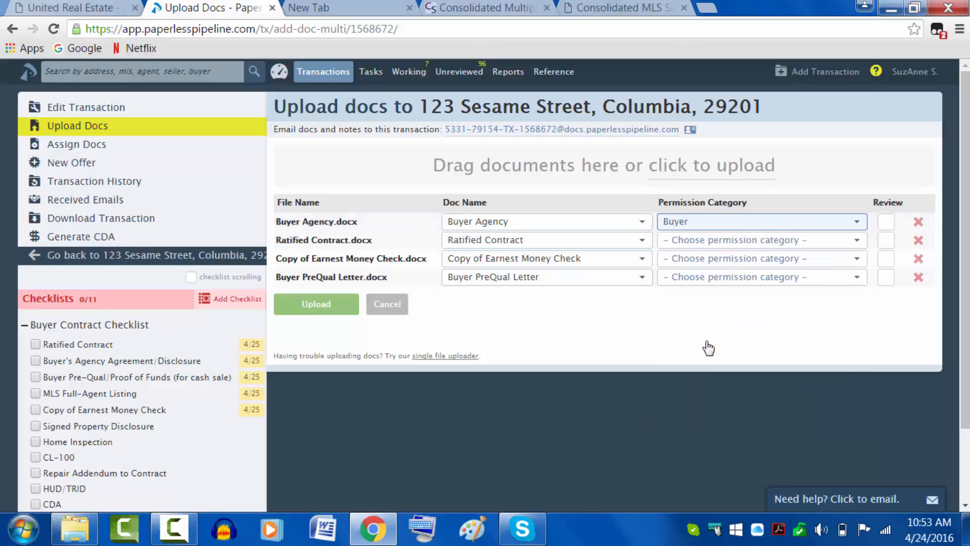
Set each queued document's permission category to Buyer and upload all four
{"action": "left_click", "coordinate": [761, 240]}
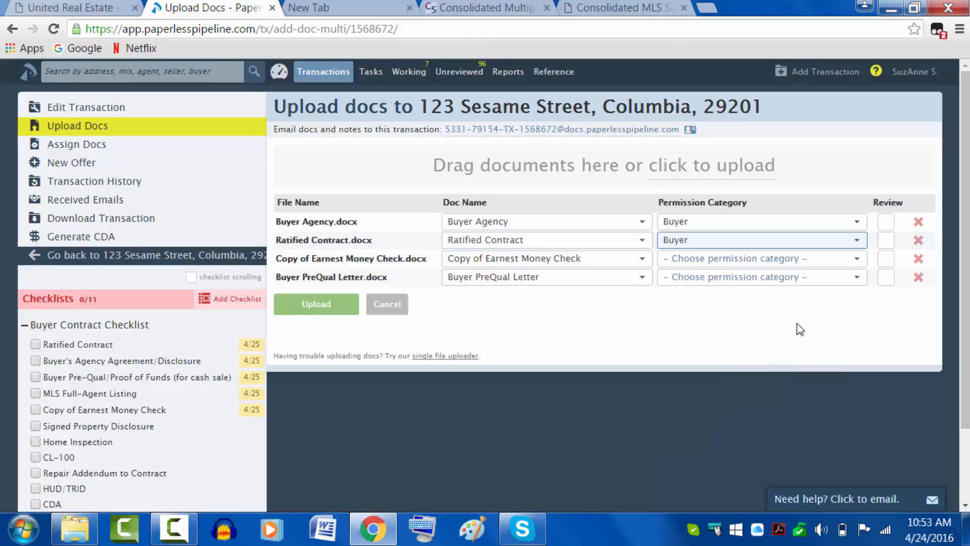
{"action": "left_click", "coordinate": [761, 258]}
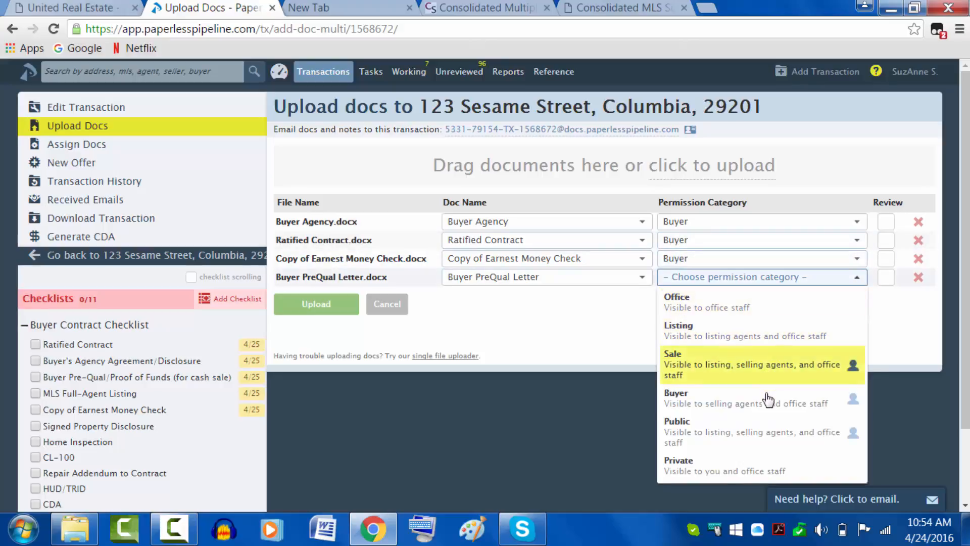
{"action": "left_click", "coordinate": [676, 392]}
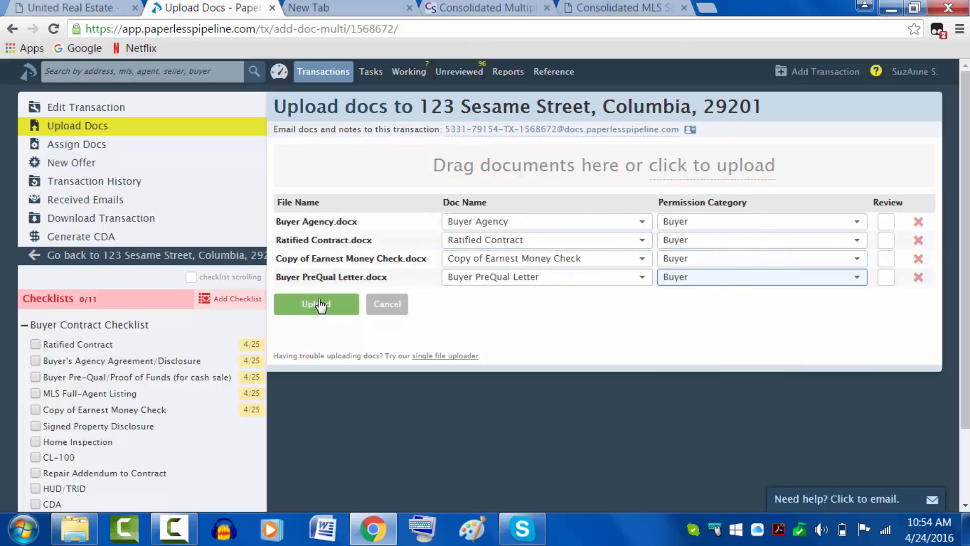
{"action": "left_click", "coordinate": [315, 303]}
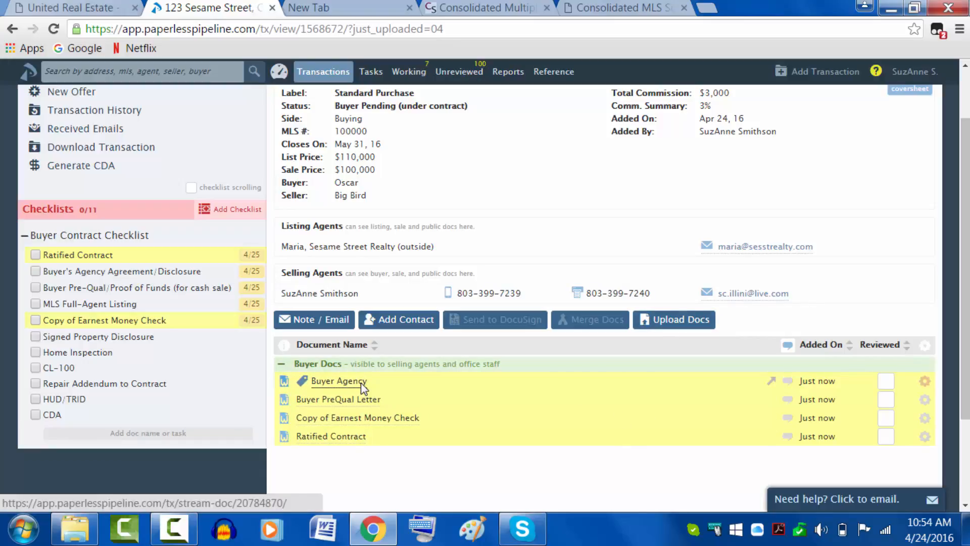
Open the Buyer Agency document's preview panel from the Buyer Docs list
{"action": "left_click", "coordinate": [338, 380]}
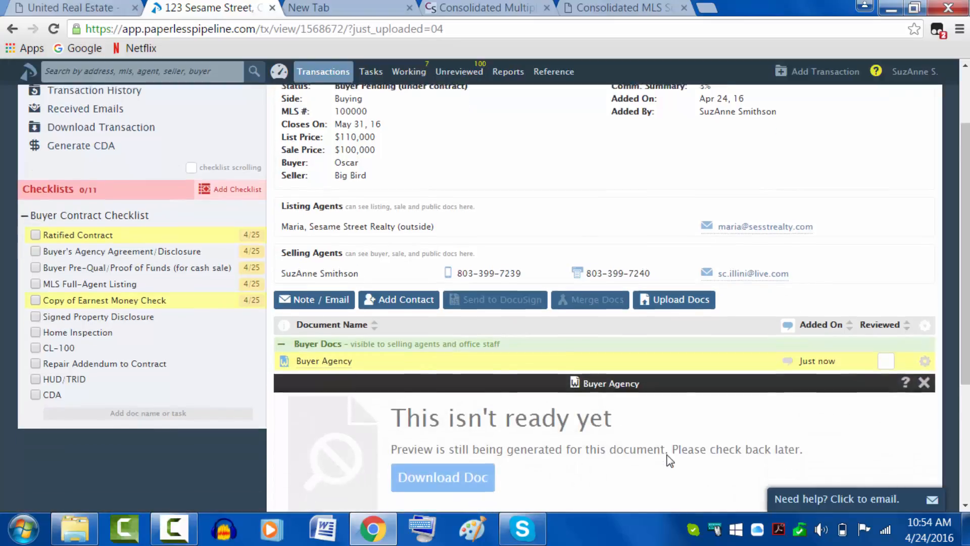
{"action": "scroll", "scroll_direction": "down", "scroll_amount": 3}
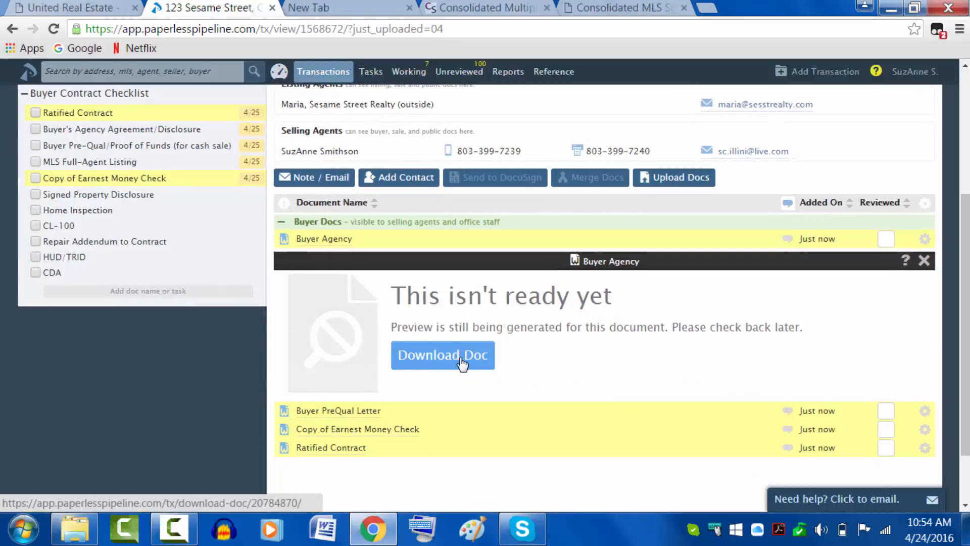
{"action": "mouse_move", "coordinate": [637, 349]}
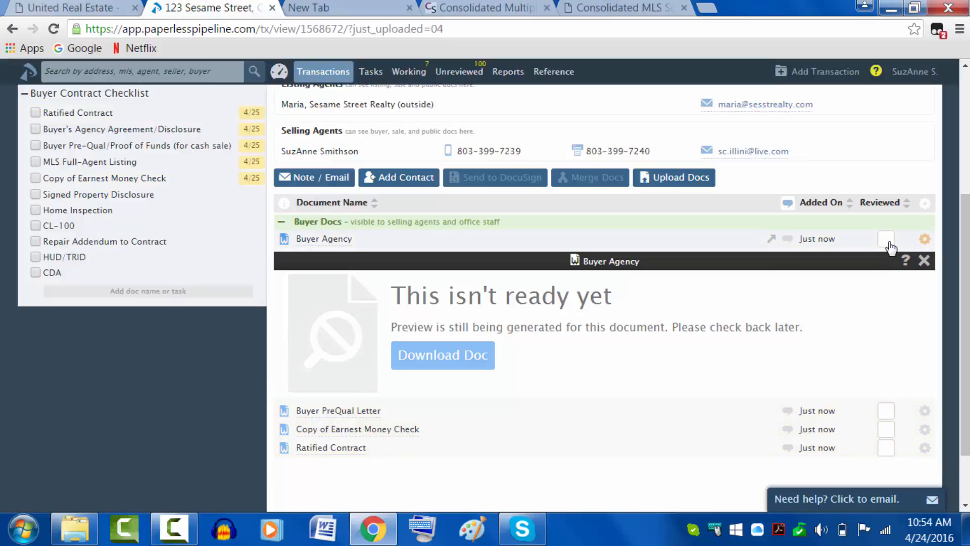
Mark Buyer Agency reviewed and check off the Buyer Pre-Qual and Ratified Contract checklist items
{"action": "left_click", "coordinate": [885, 238]}
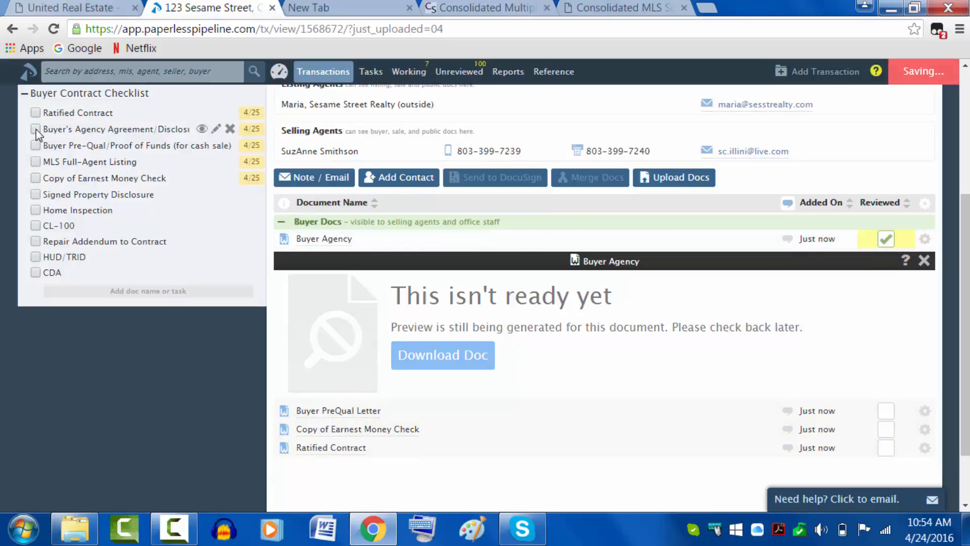
{"action": "scroll", "scroll_direction": "down", "scroll_amount": 3}
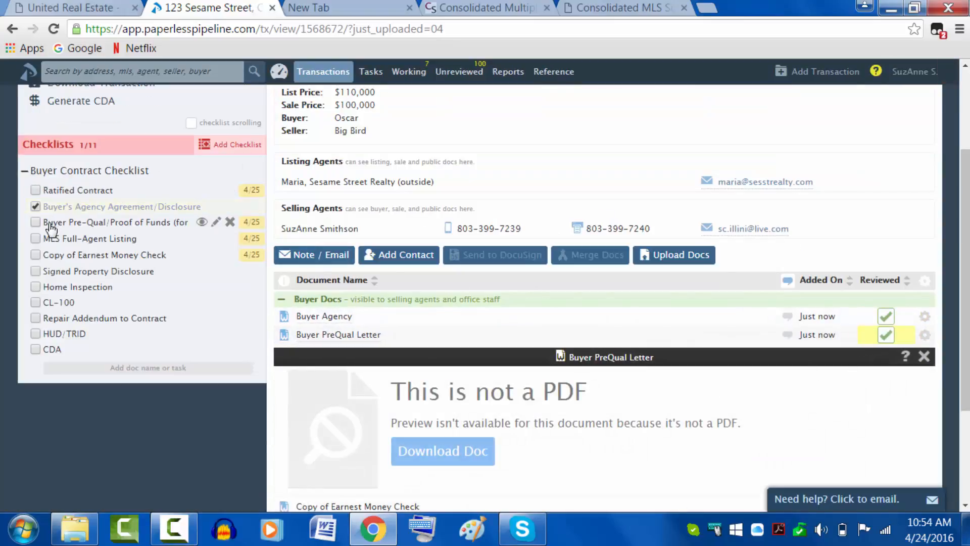
{"action": "left_click", "coordinate": [36, 222]}
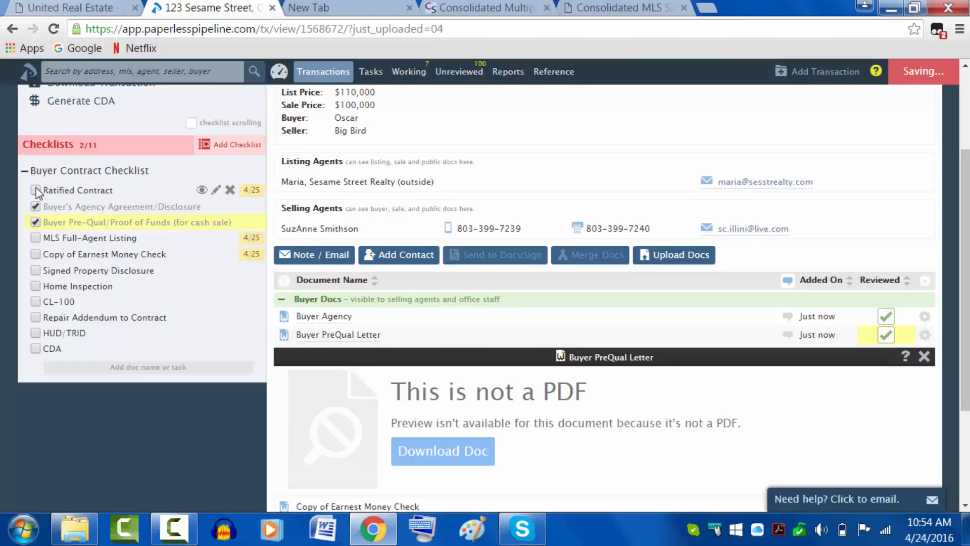
{"action": "left_click", "coordinate": [35, 190]}
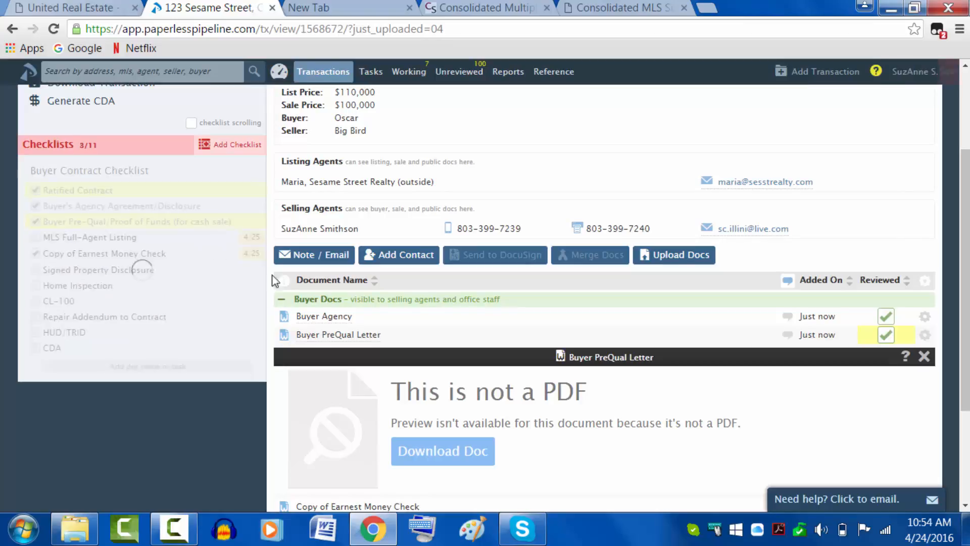
{"action": "scroll", "scroll_direction": "down", "scroll_amount": 3}
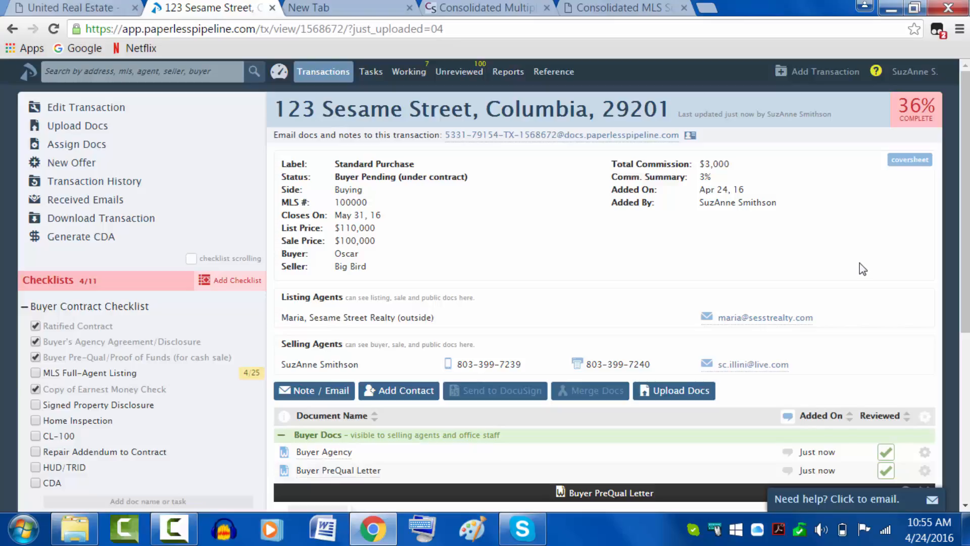
Preview the Buyer PreQual Letter, which reports the file is not a PDF
{"action": "left_click", "coordinate": [338, 470]}
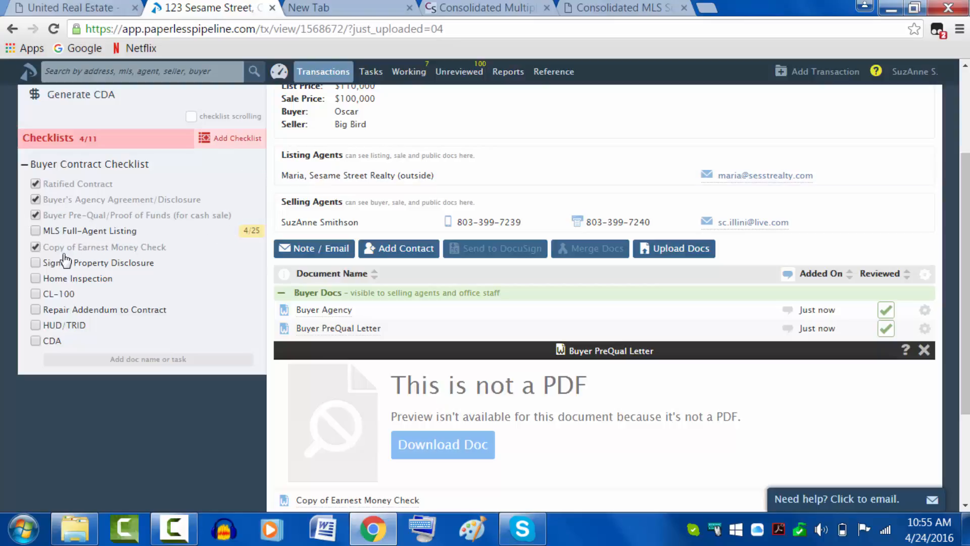
{"action": "mouse_move", "coordinate": [105, 243]}
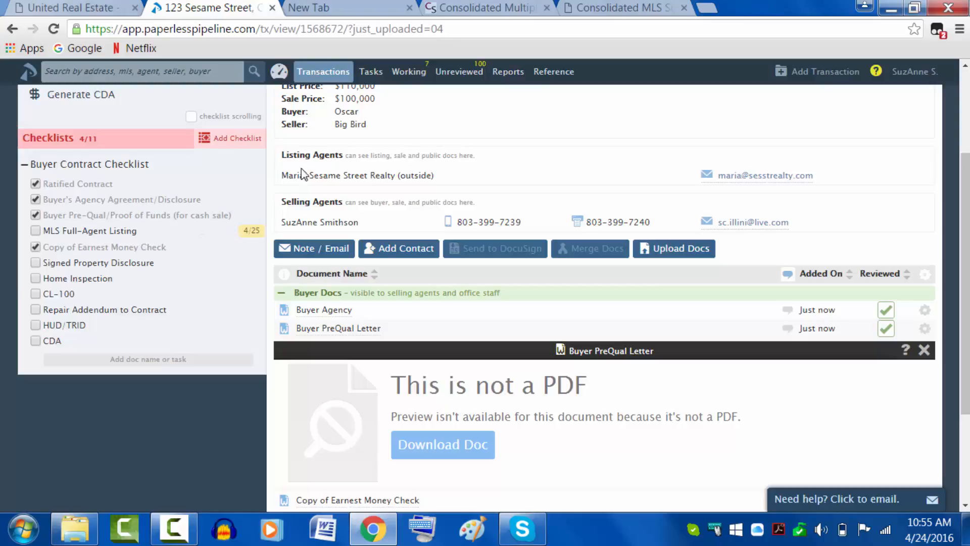
{"action": "mouse_move", "coordinate": [622, 8]}
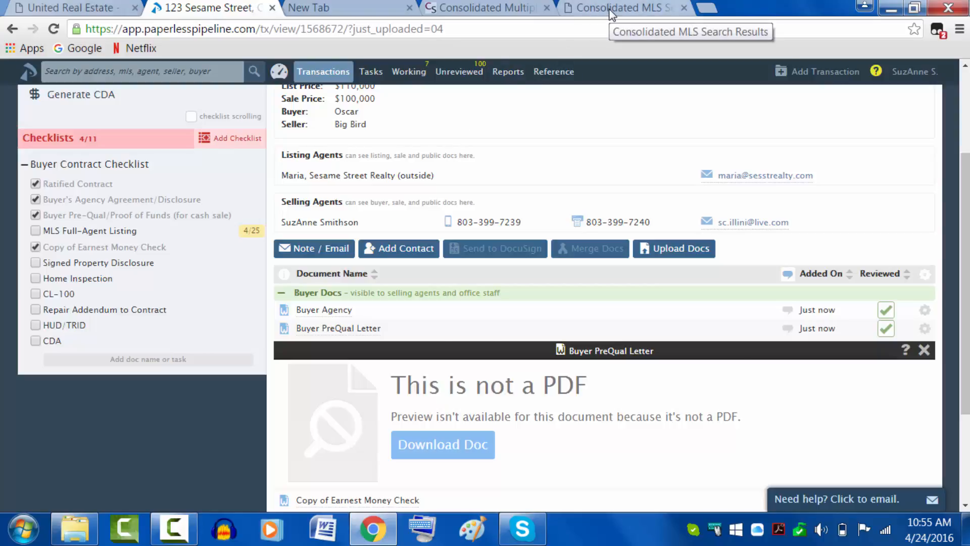
{"action": "left_click", "coordinate": [622, 8]}
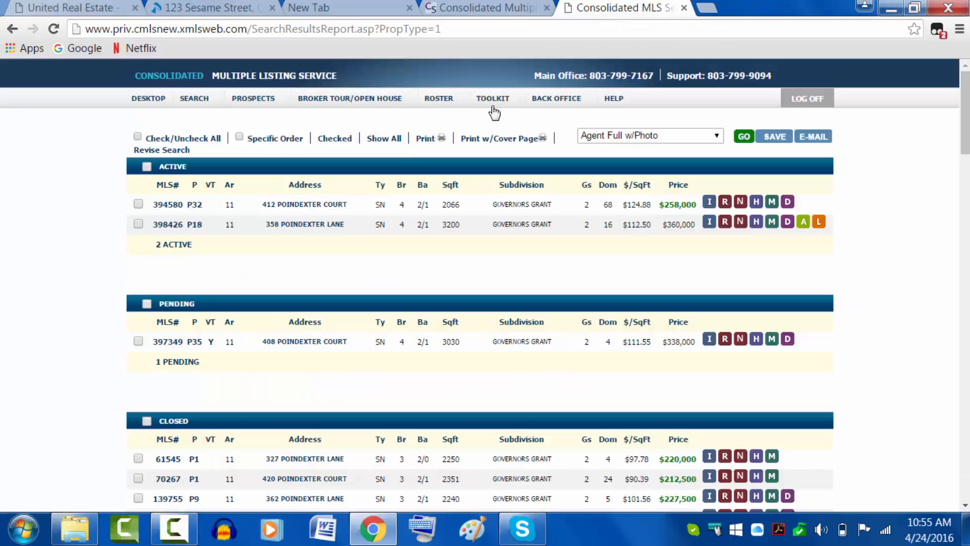
{"action": "mouse_move", "coordinate": [499, 90]}
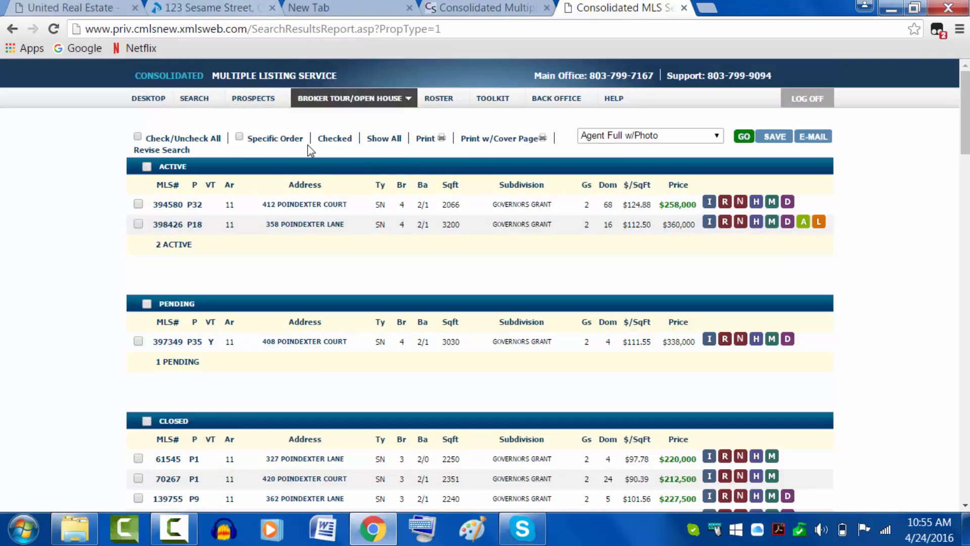
{"action": "mouse_move", "coordinate": [173, 224]}
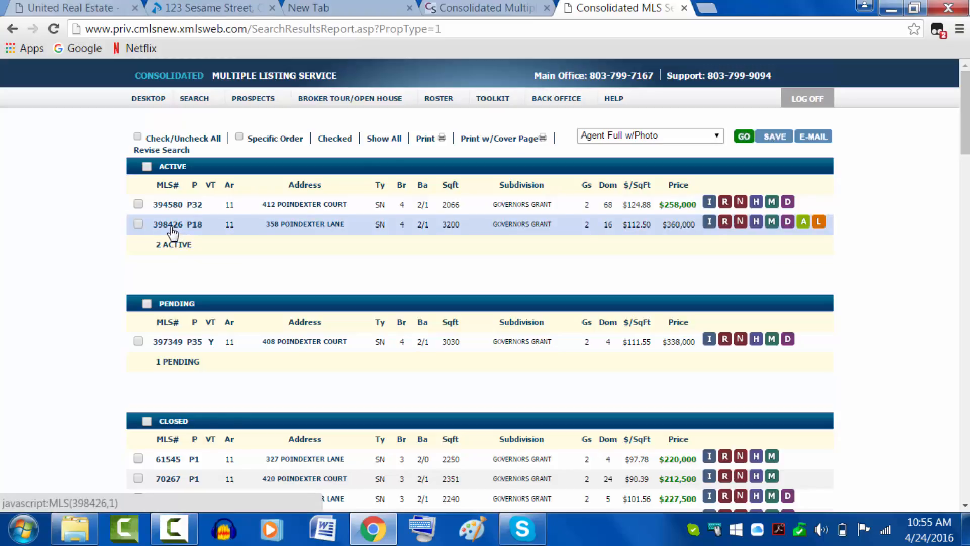
{"action": "left_click", "coordinate": [167, 224]}
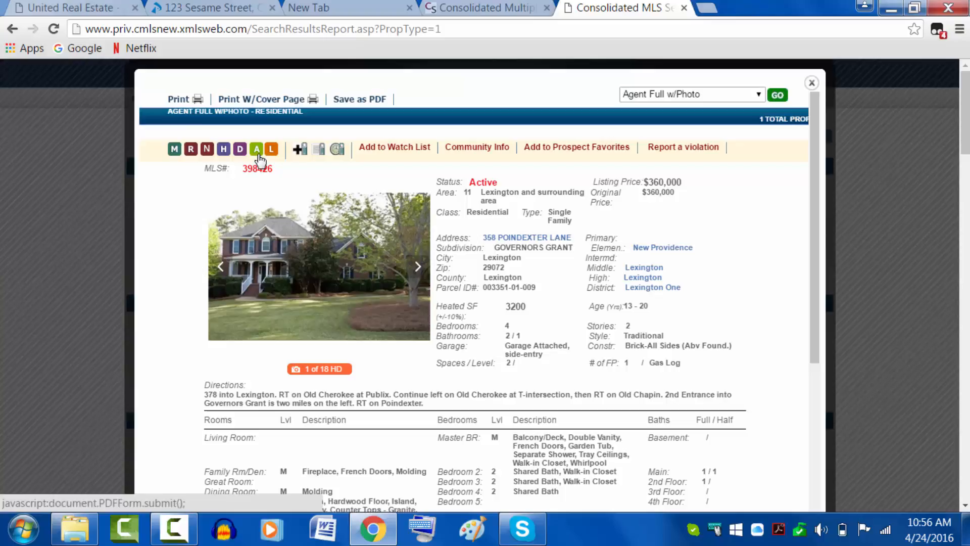
Print the Poindexter Lane listing report with destination set to Save as PDF
{"action": "left_click", "coordinate": [180, 99]}
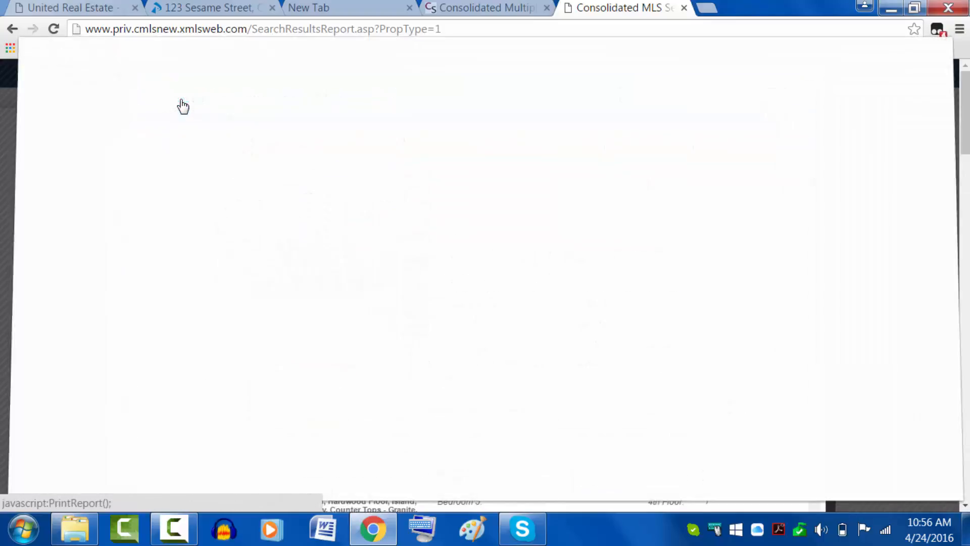
{"action": "left_click", "coordinate": [183, 105]}
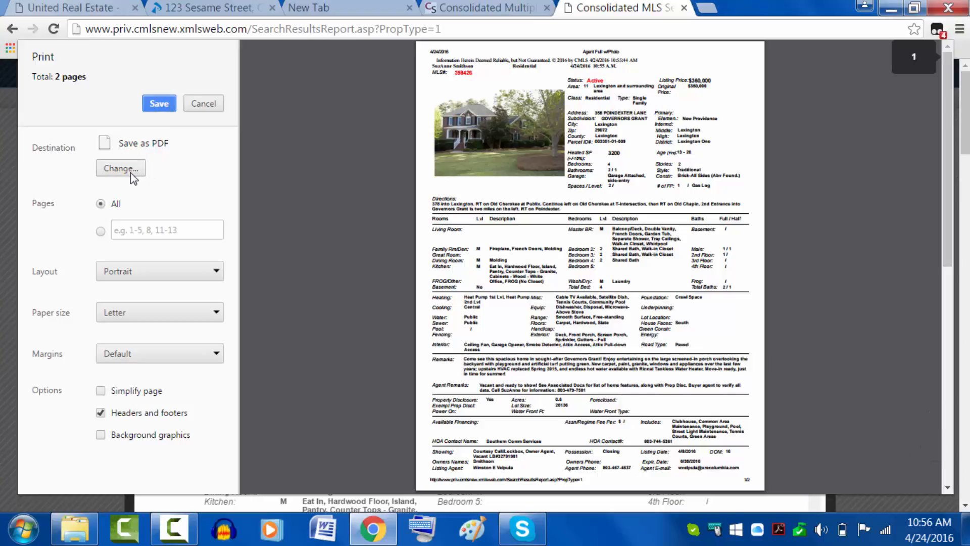
{"action": "left_click", "coordinate": [121, 169]}
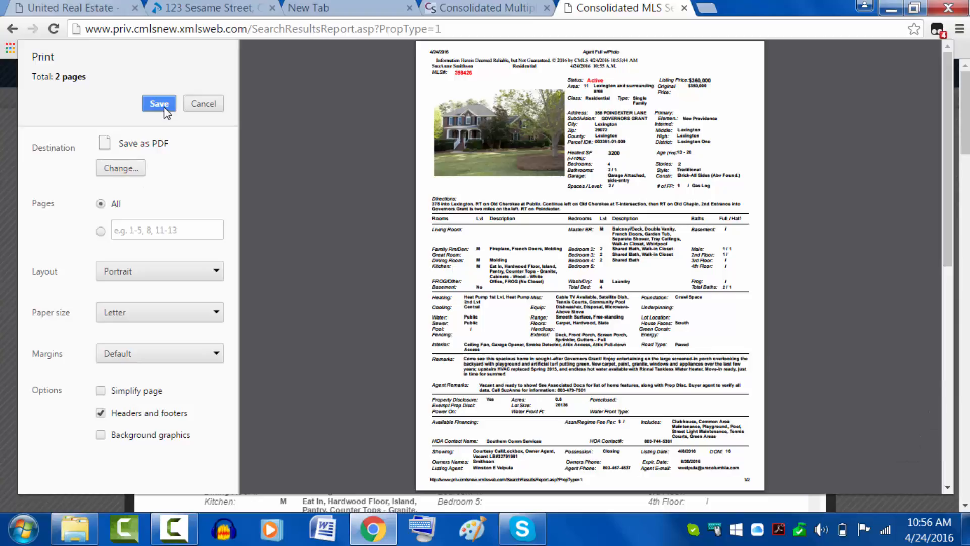
Save the report as 'Poindexter' PDF in the United Real Estate folder
{"action": "left_click", "coordinate": [158, 103]}
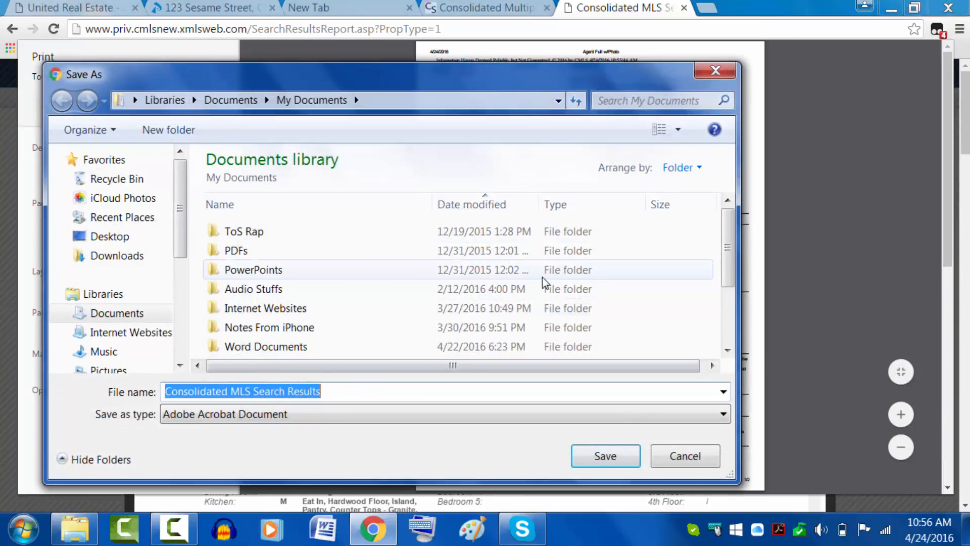
{"action": "scroll", "scroll_direction": "down", "scroll_amount": 3}
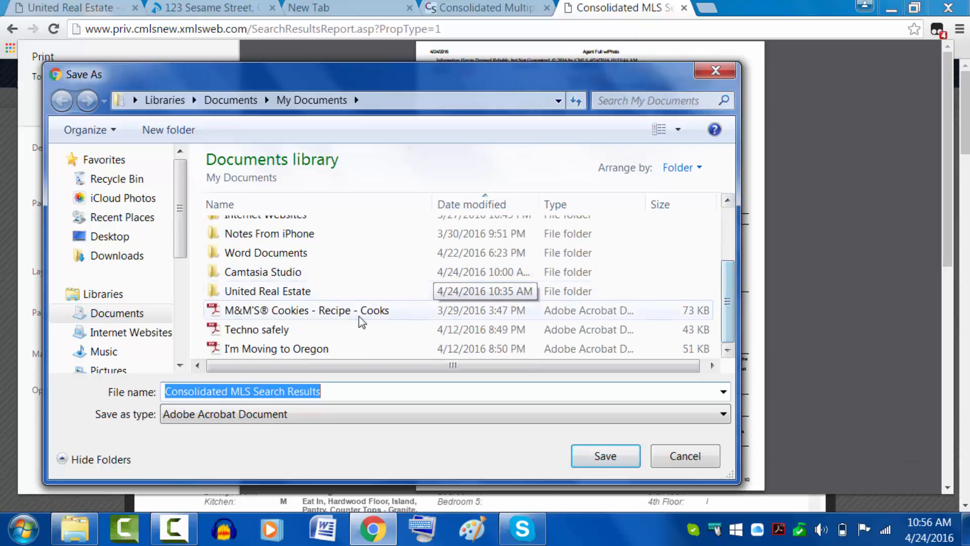
{"action": "double_click", "coordinate": [268, 291]}
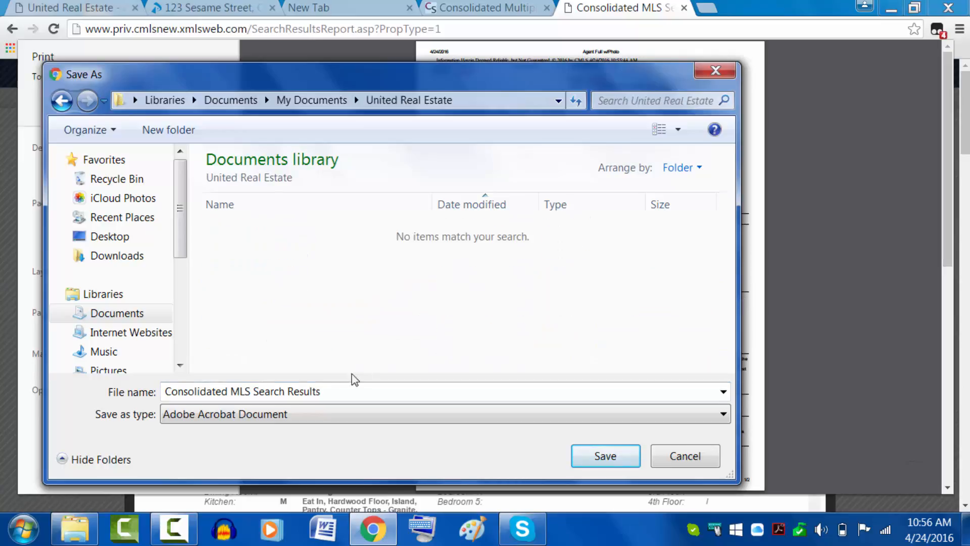
{"action": "left_click", "coordinate": [340, 391]}
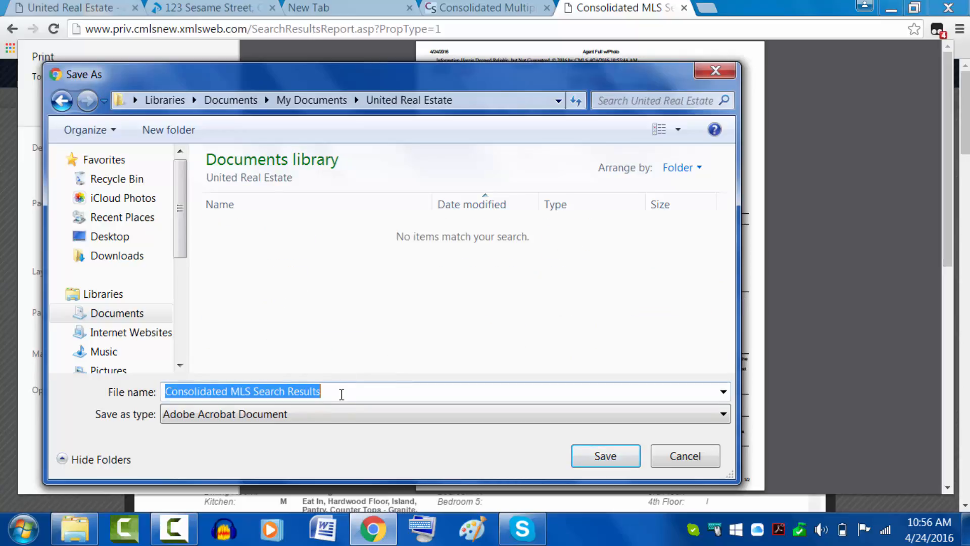
{"action": "type", "text": "P"}
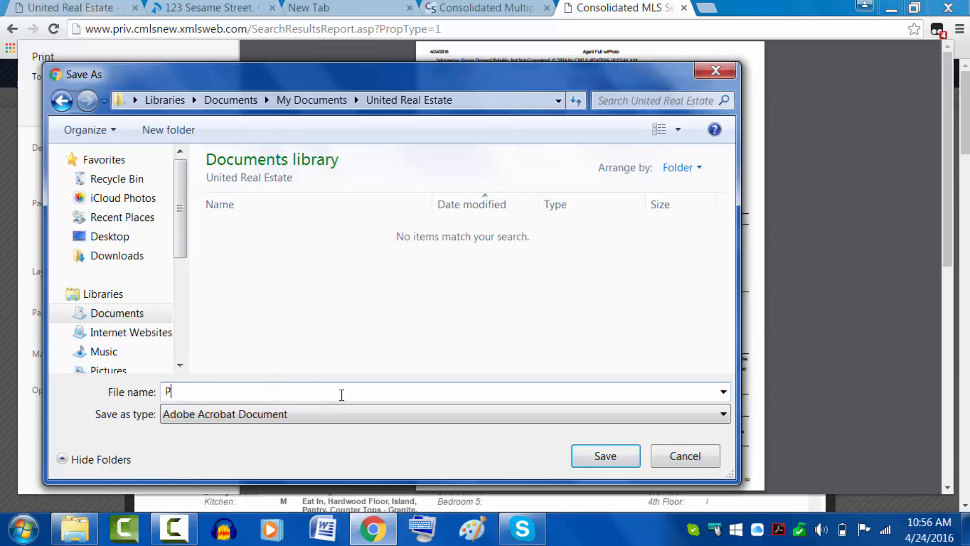
{"action": "type", "text": "oindexter"}
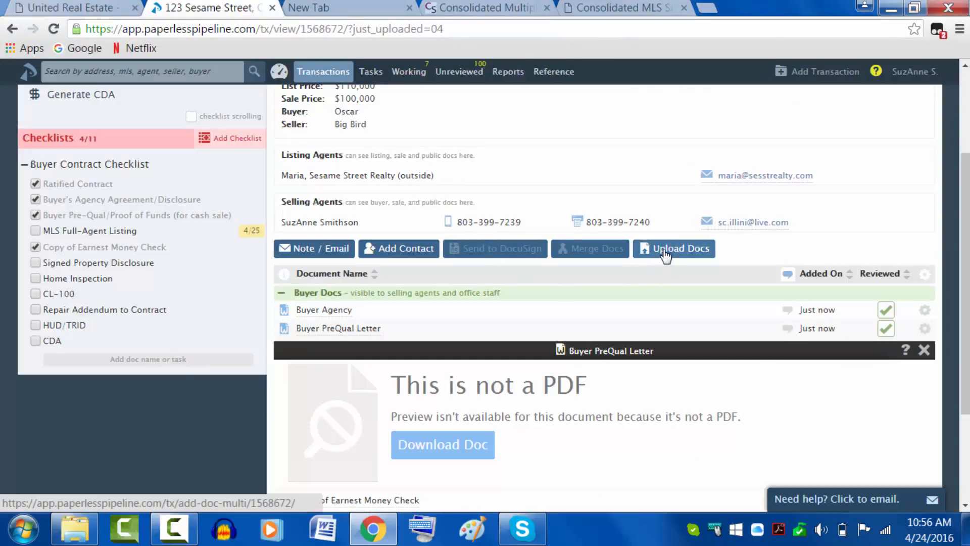
Upload Poindexter.pdf to the 123 Sesame Street transaction with Buyer permission category
{"action": "left_click", "coordinate": [673, 248]}
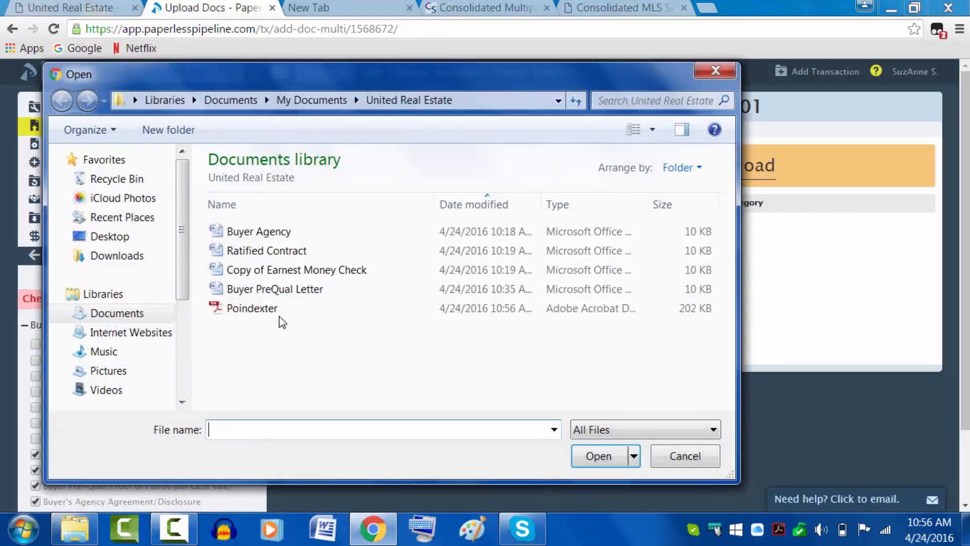
{"action": "double_click", "coordinate": [252, 308]}
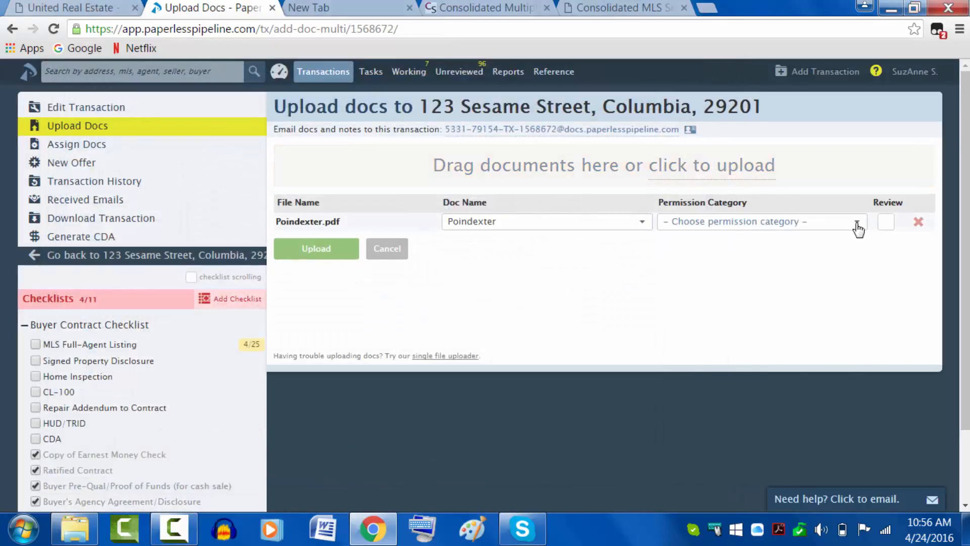
{"action": "left_click", "coordinate": [761, 221]}
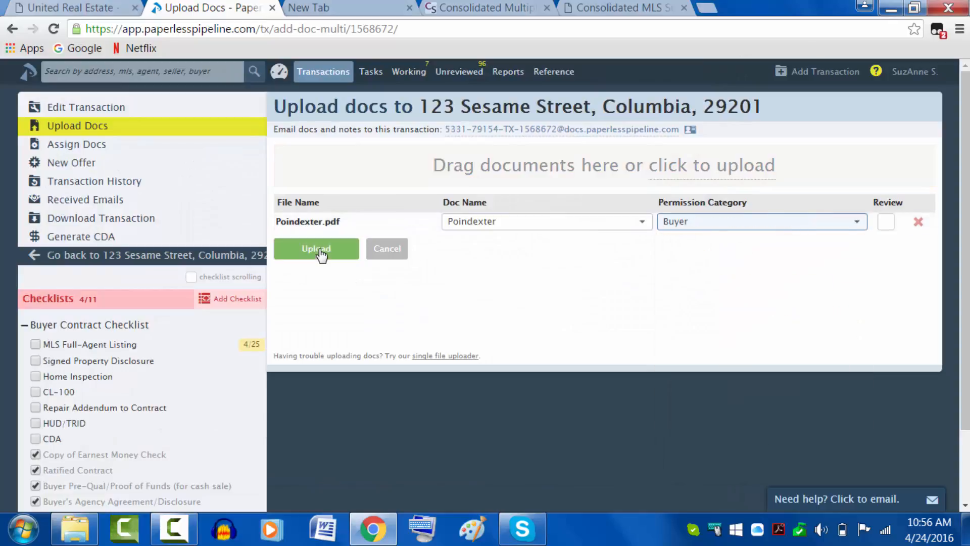
{"action": "left_click", "coordinate": [317, 248]}
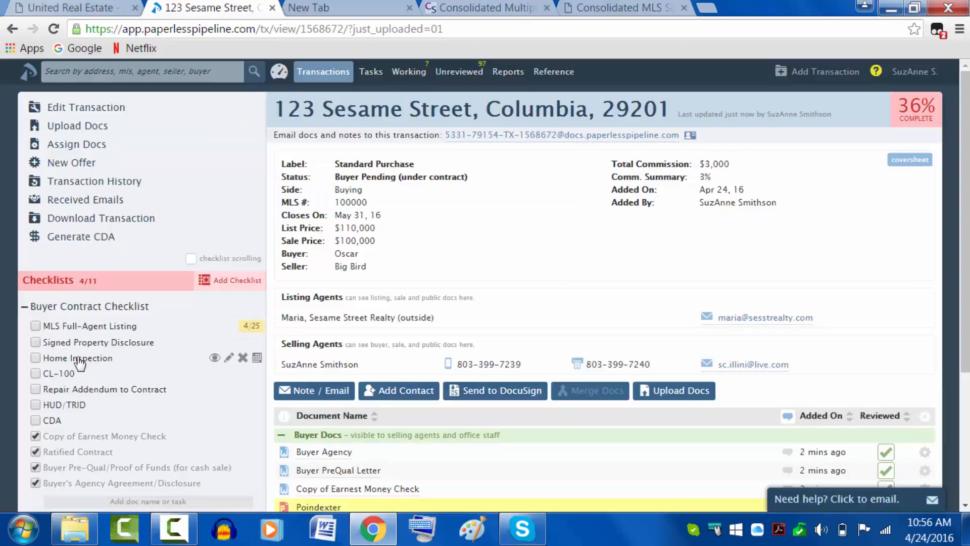
Check off MLS Full-Agent Listing, reaching five of eleven items complete
{"action": "left_click", "coordinate": [36, 326]}
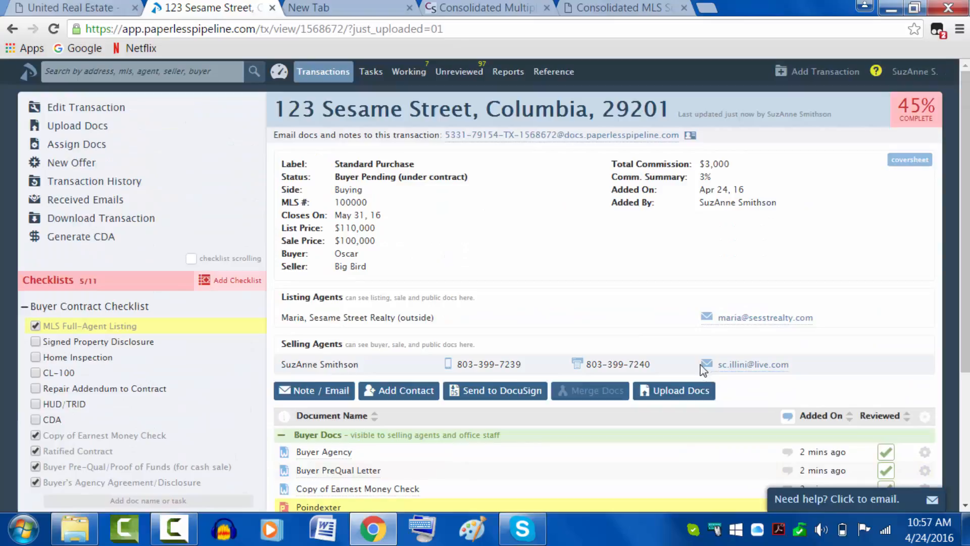
{"action": "mouse_move", "coordinate": [753, 363]}
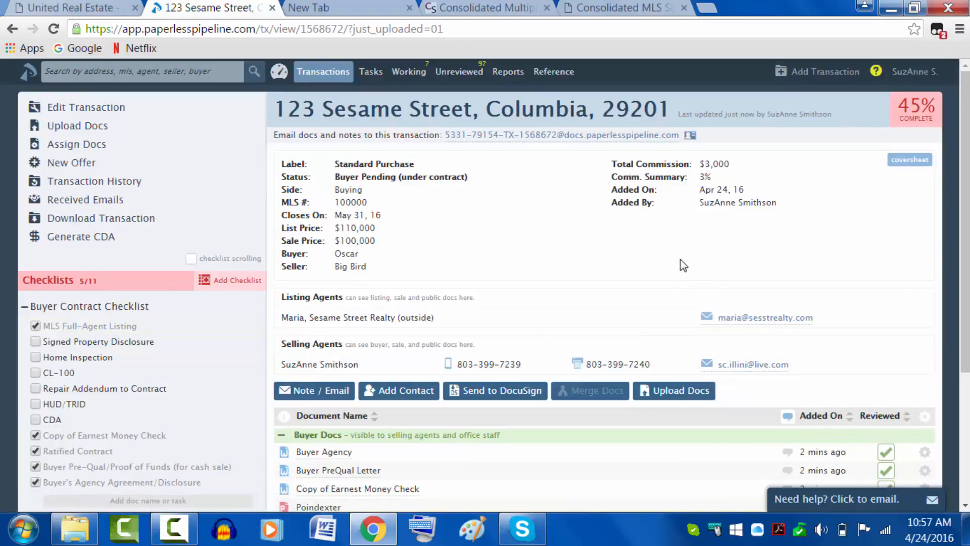
{"action": "mouse_move", "coordinate": [334, 157]}
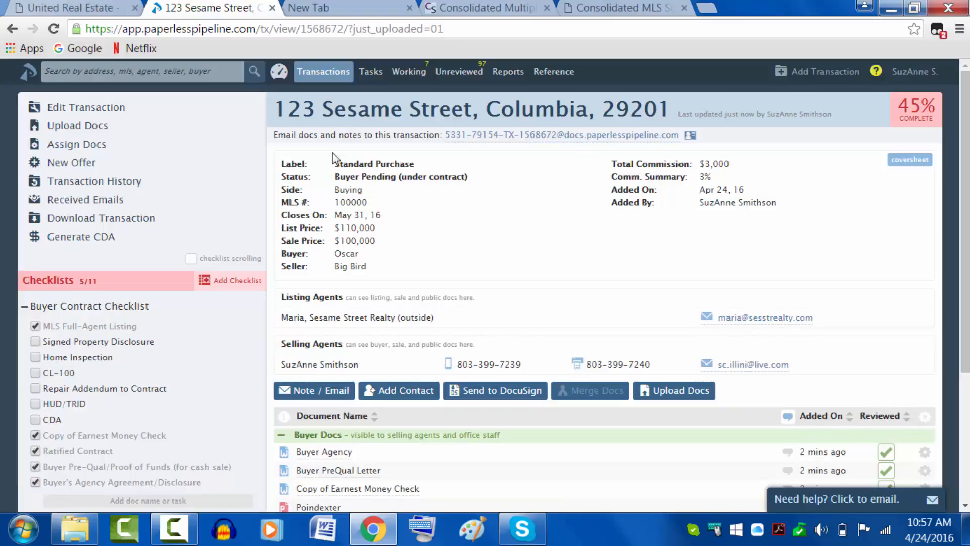
{"action": "mouse_move", "coordinate": [508, 259]}
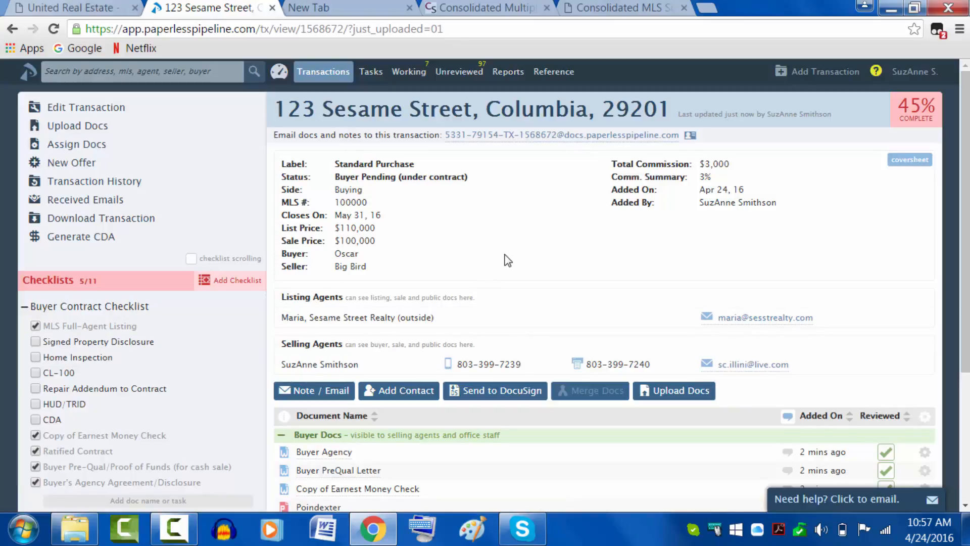